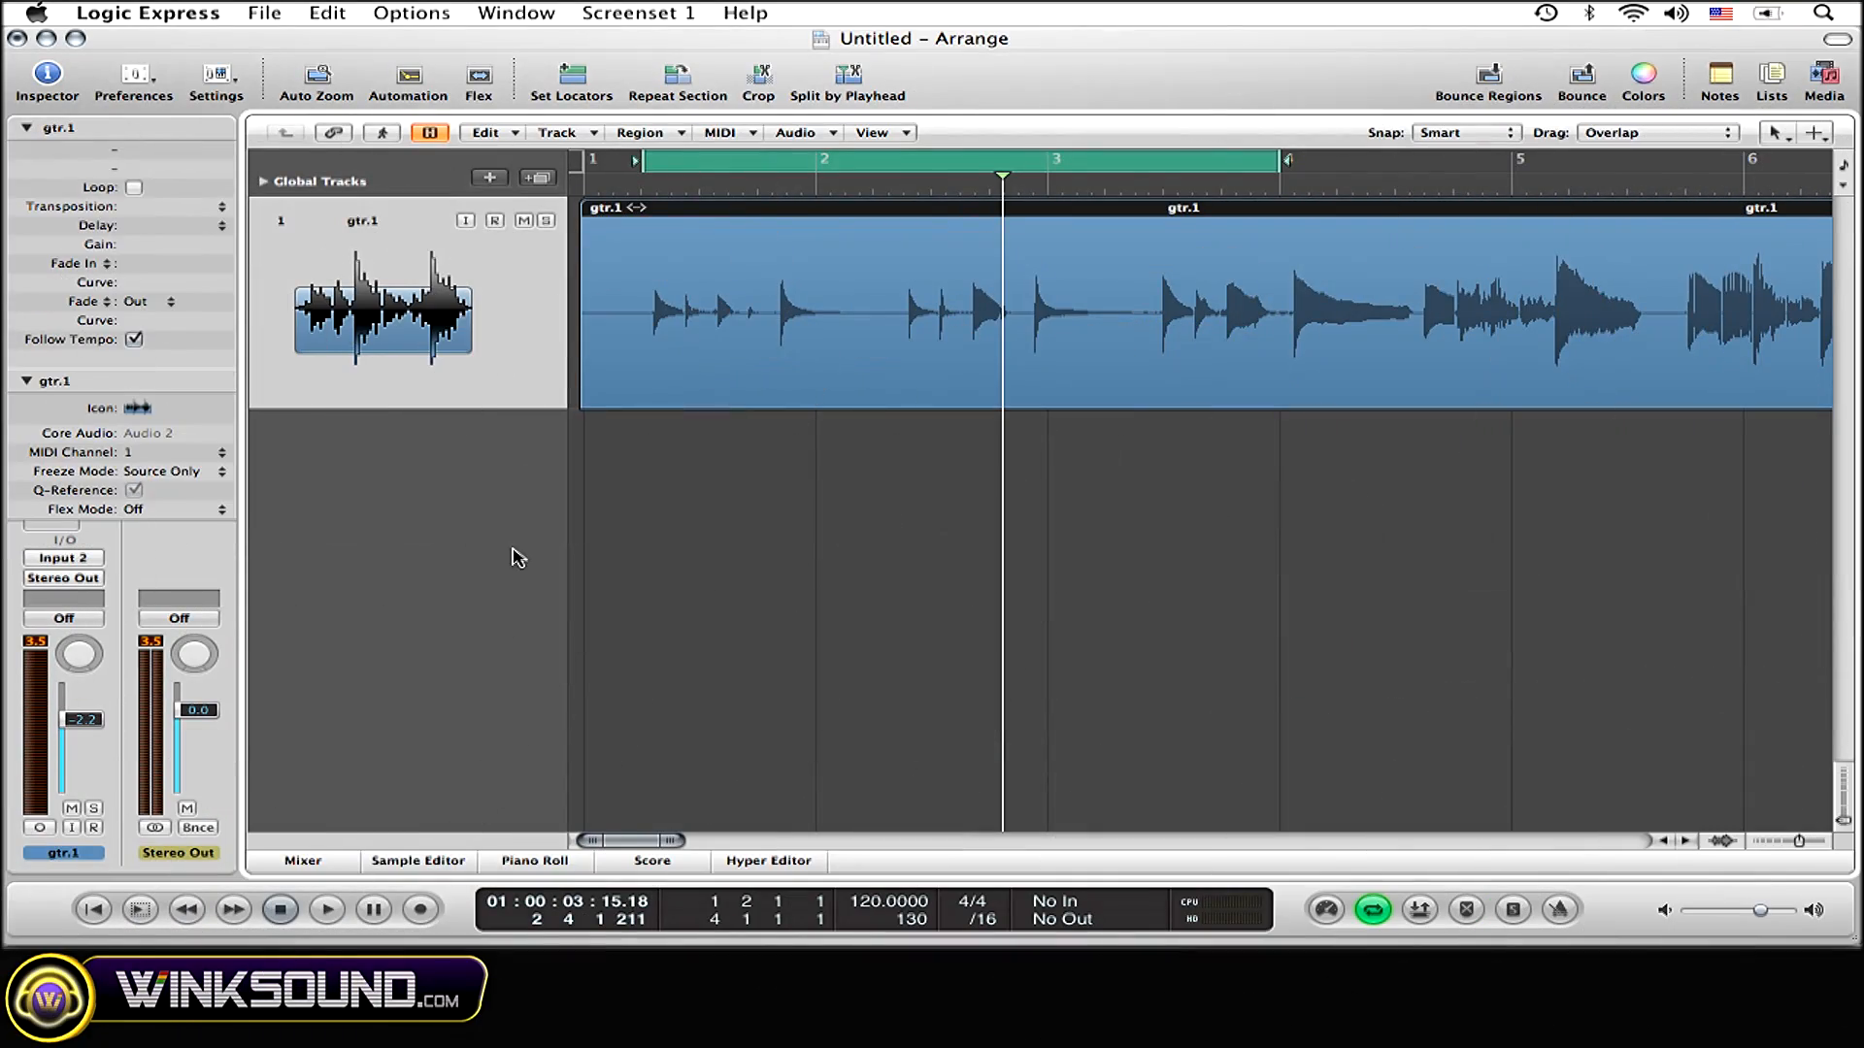
mouse_move(487, 357)
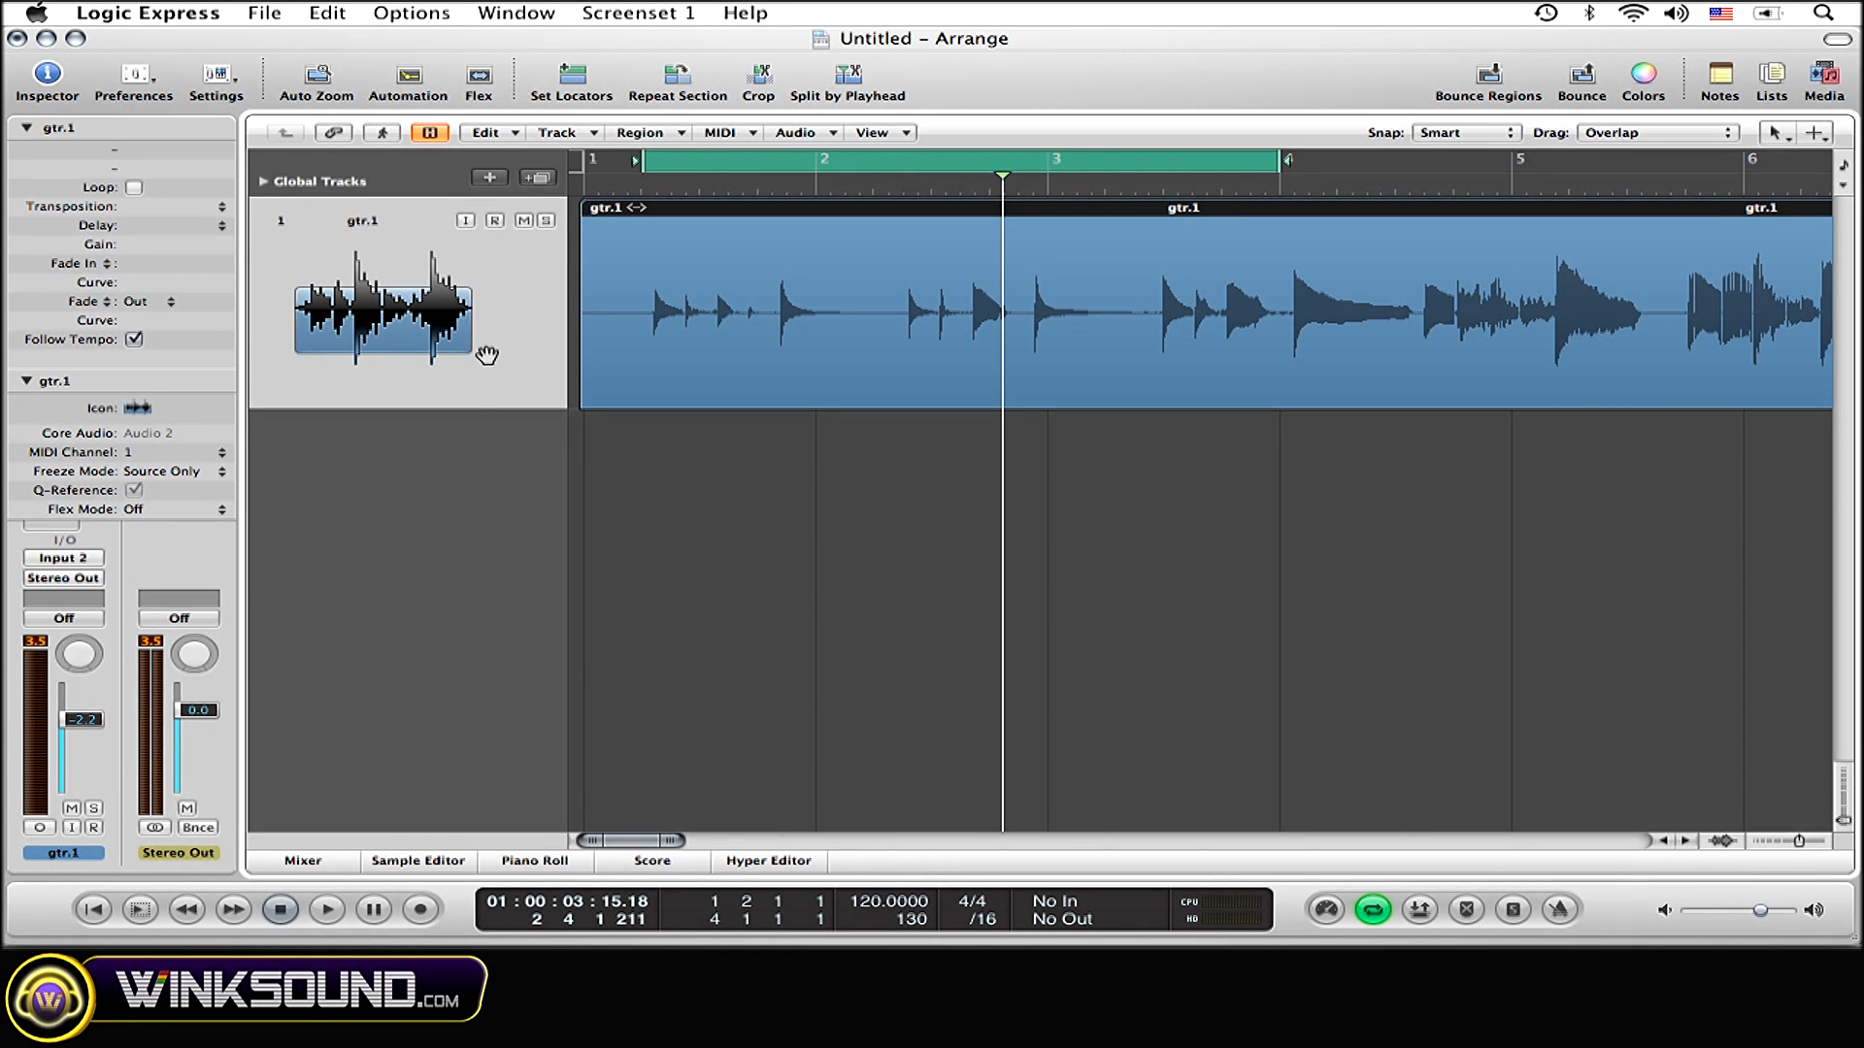
mouse_move(477, 77)
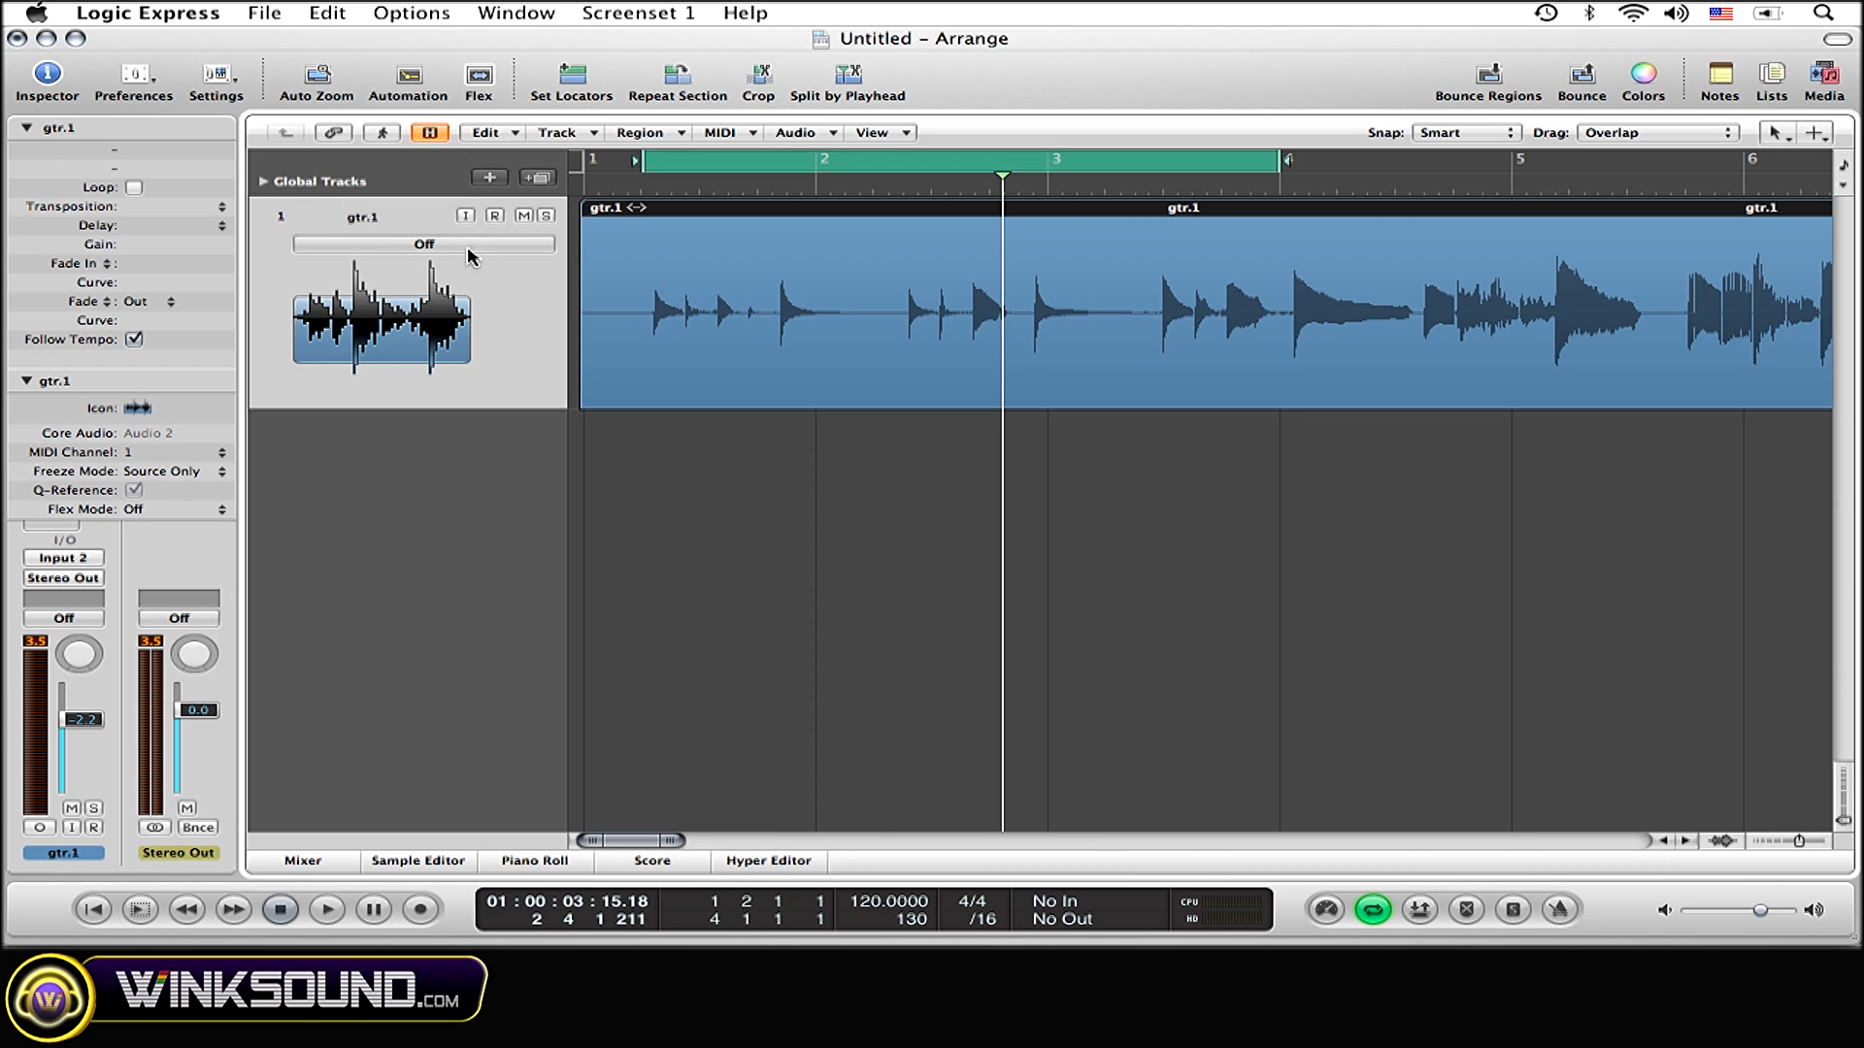
mouse_move(517, 266)
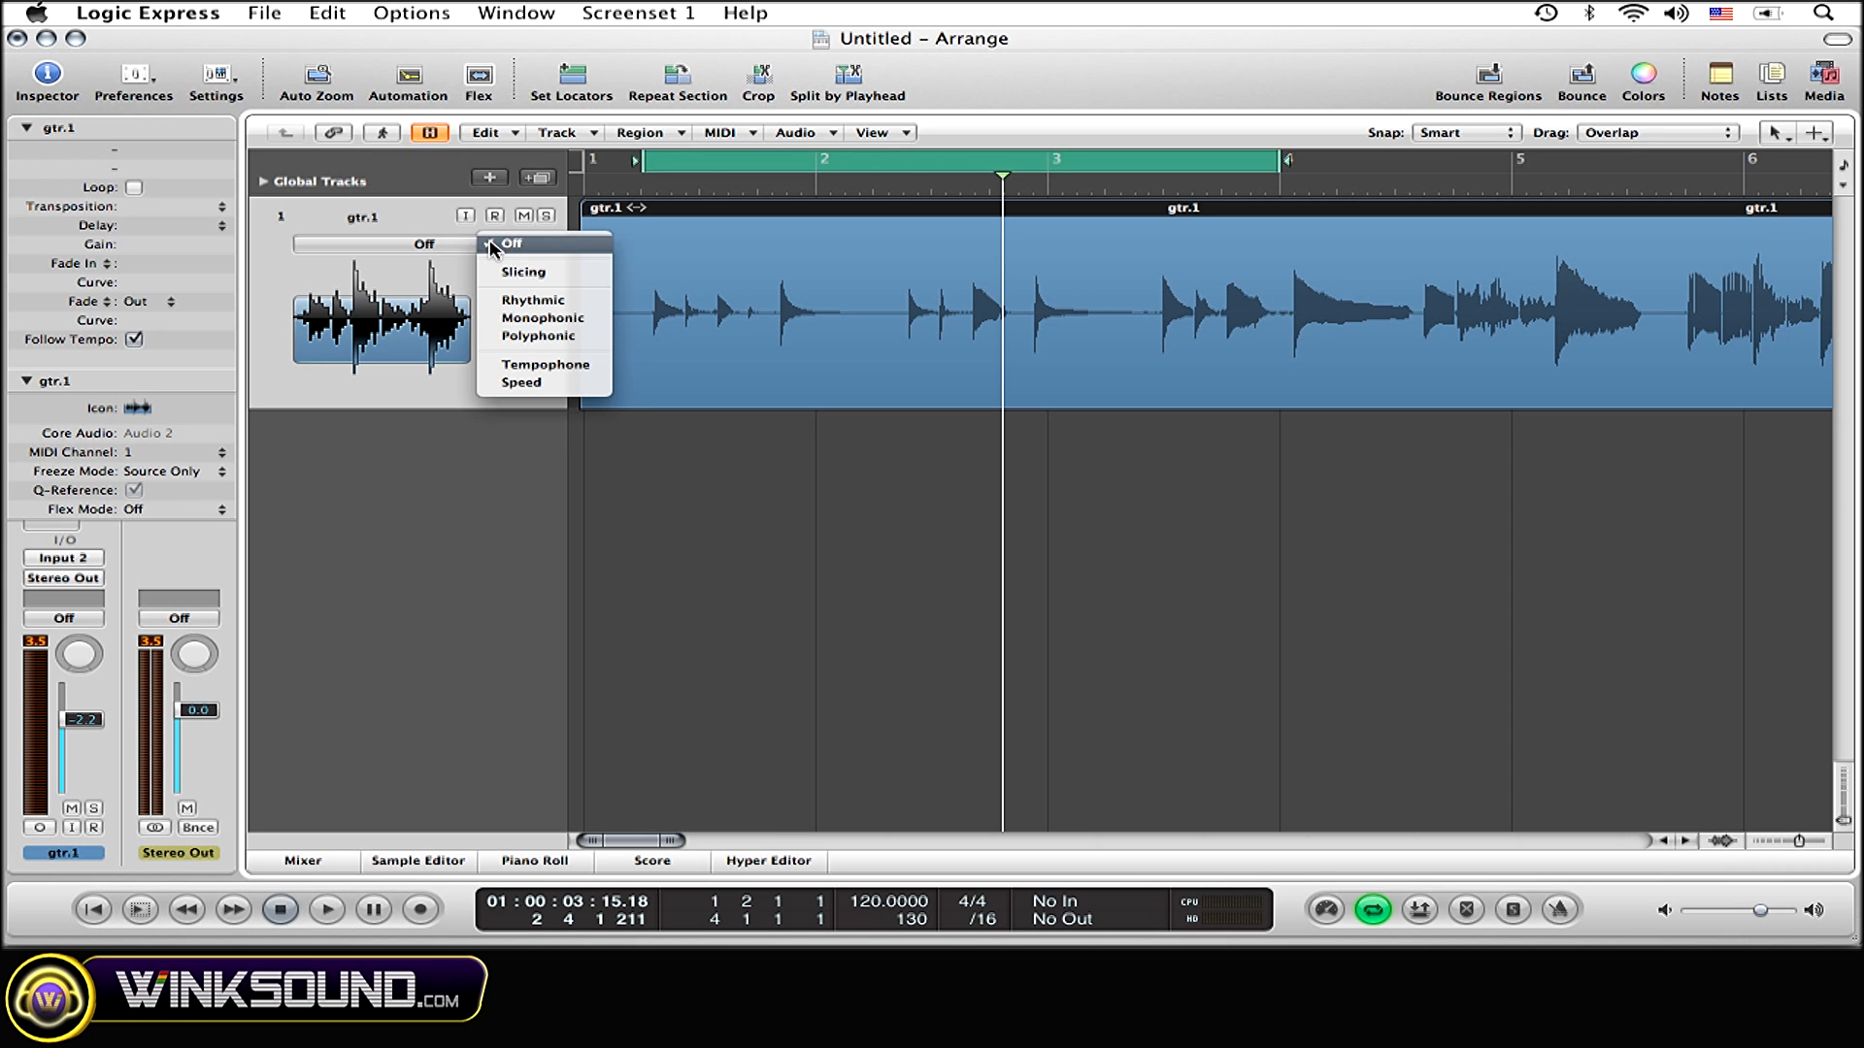
mouse_move(532, 336)
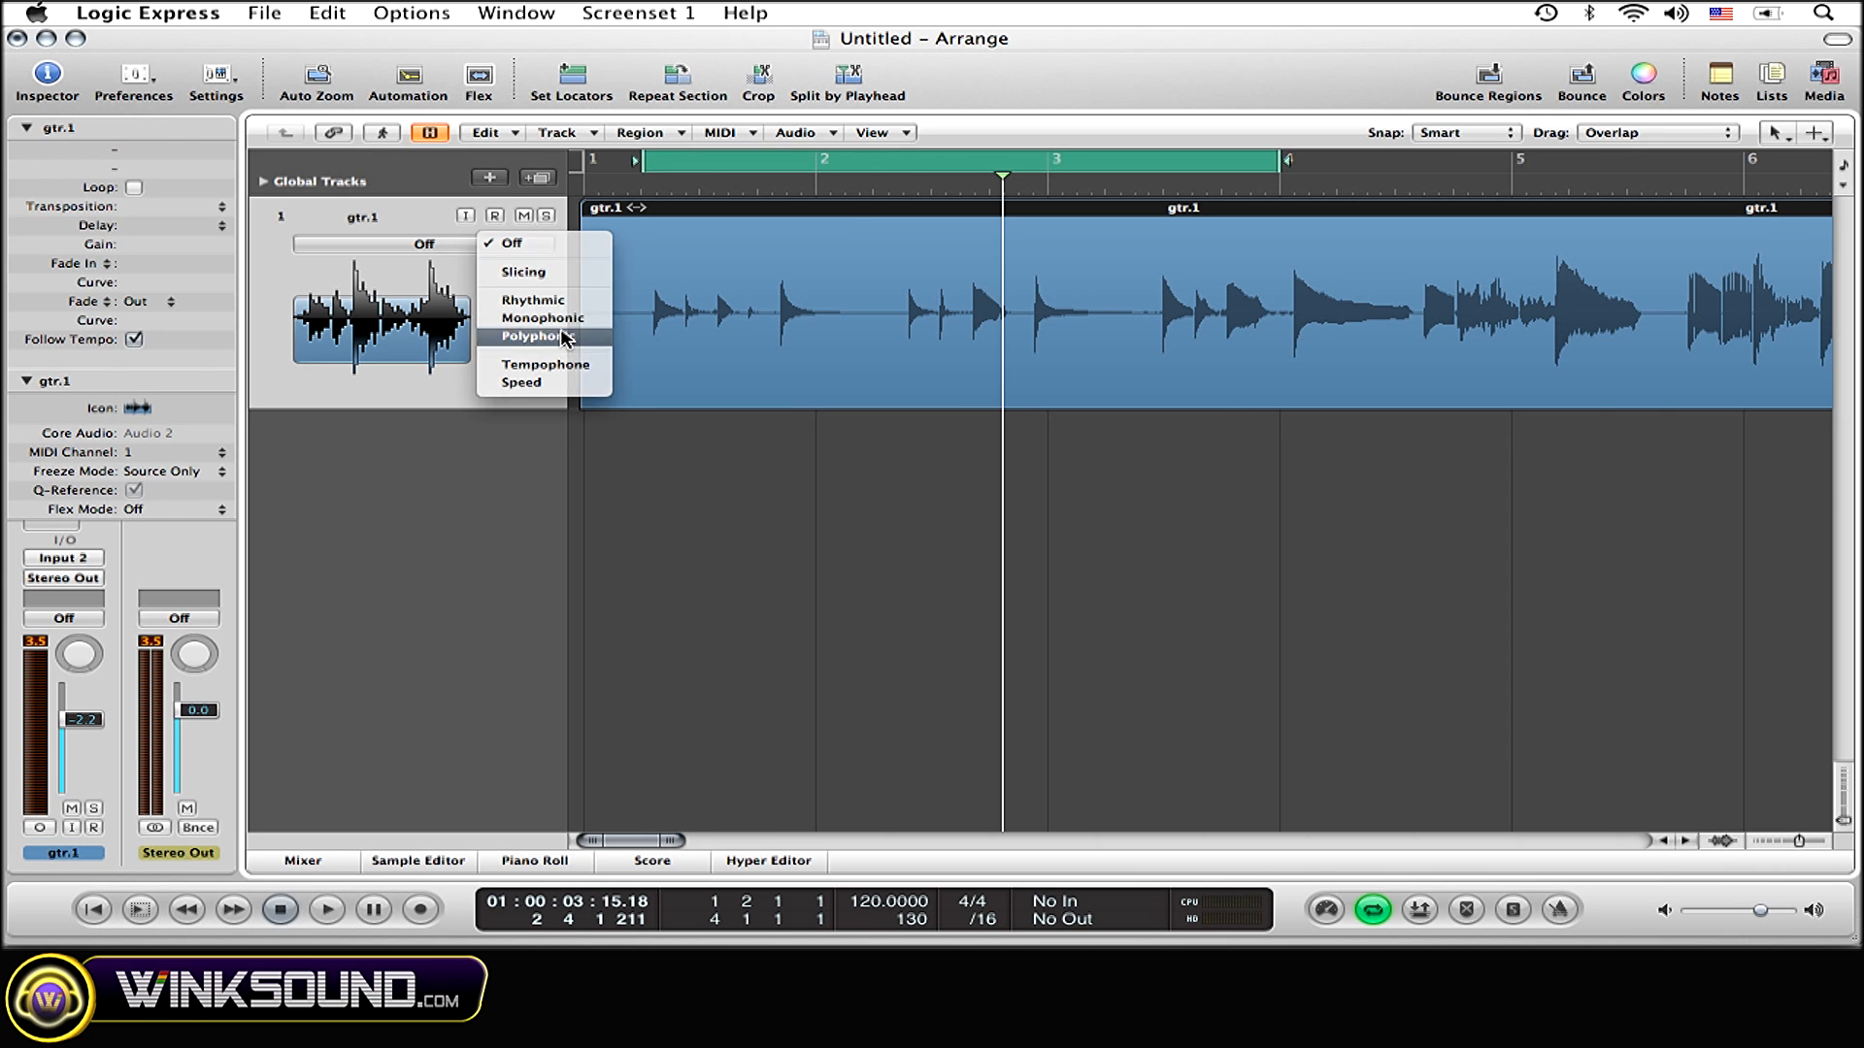
Set the gtr.1 track's flex mode to Polyphonic from its flex pop-up.
left_click(534, 335)
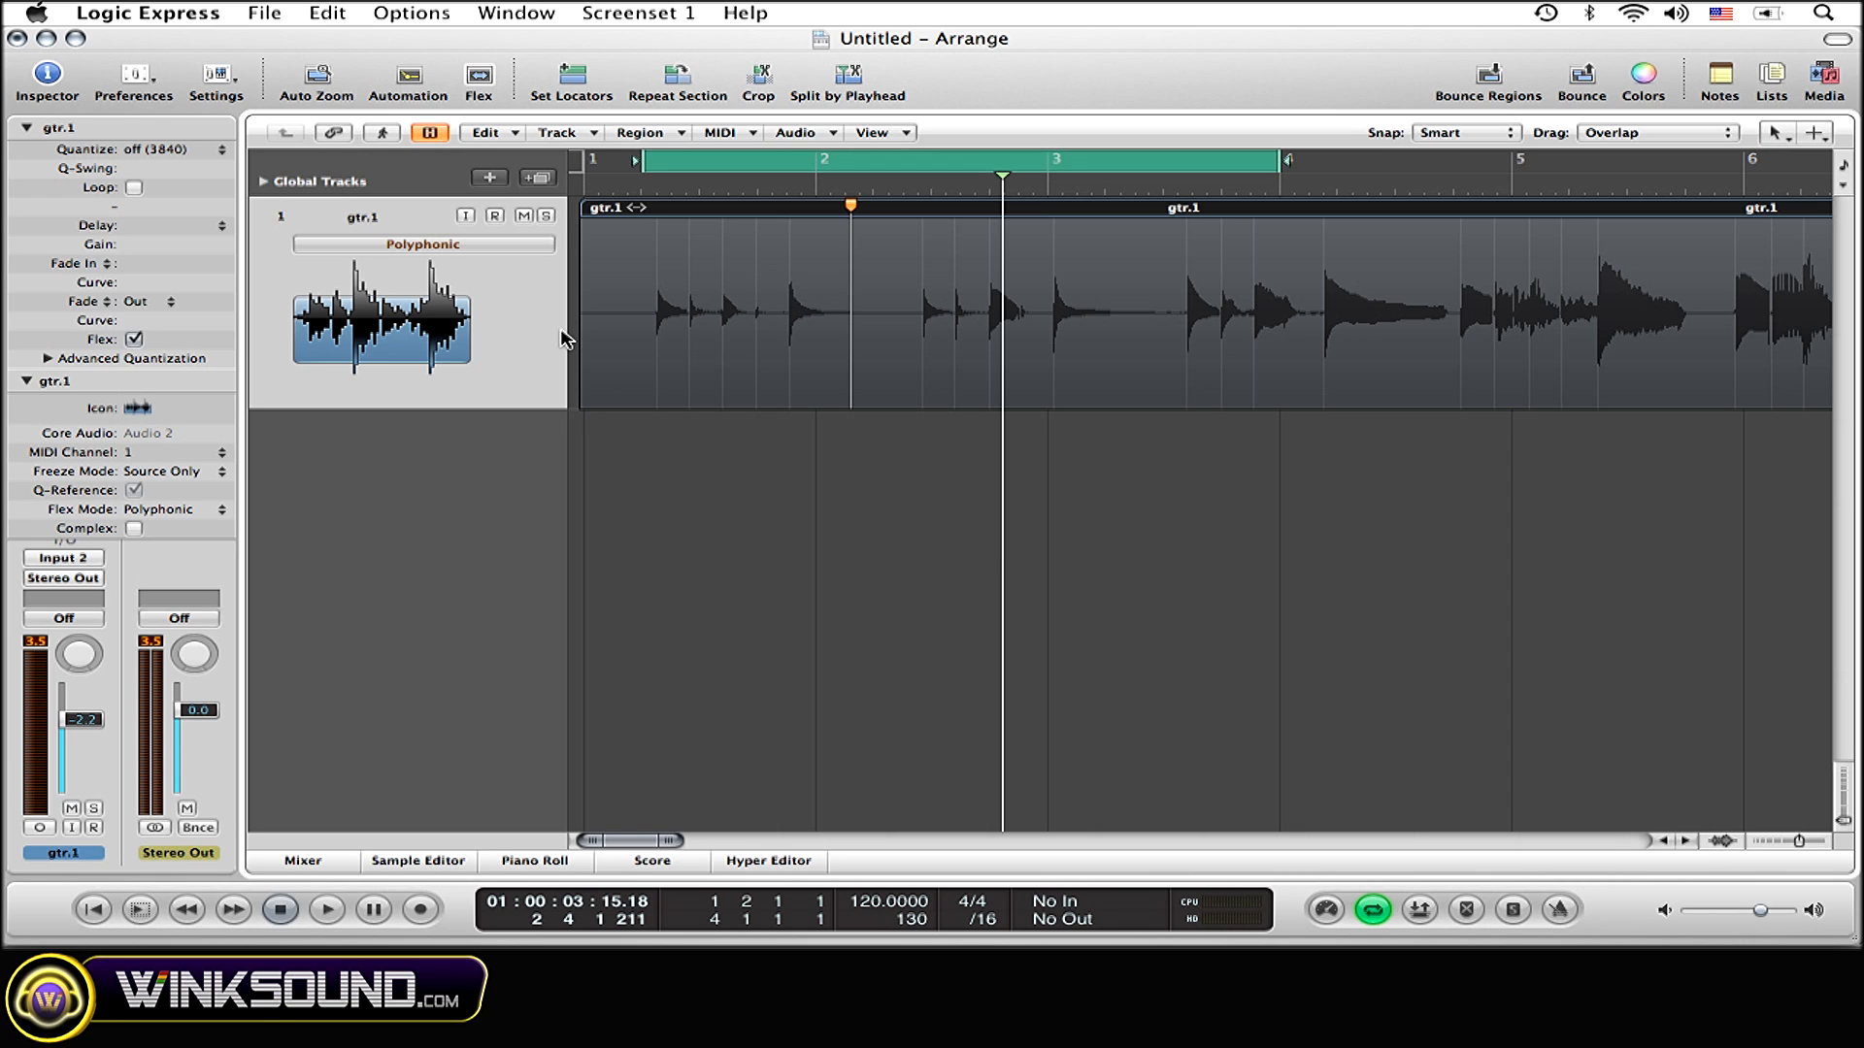
mouse_move(660, 281)
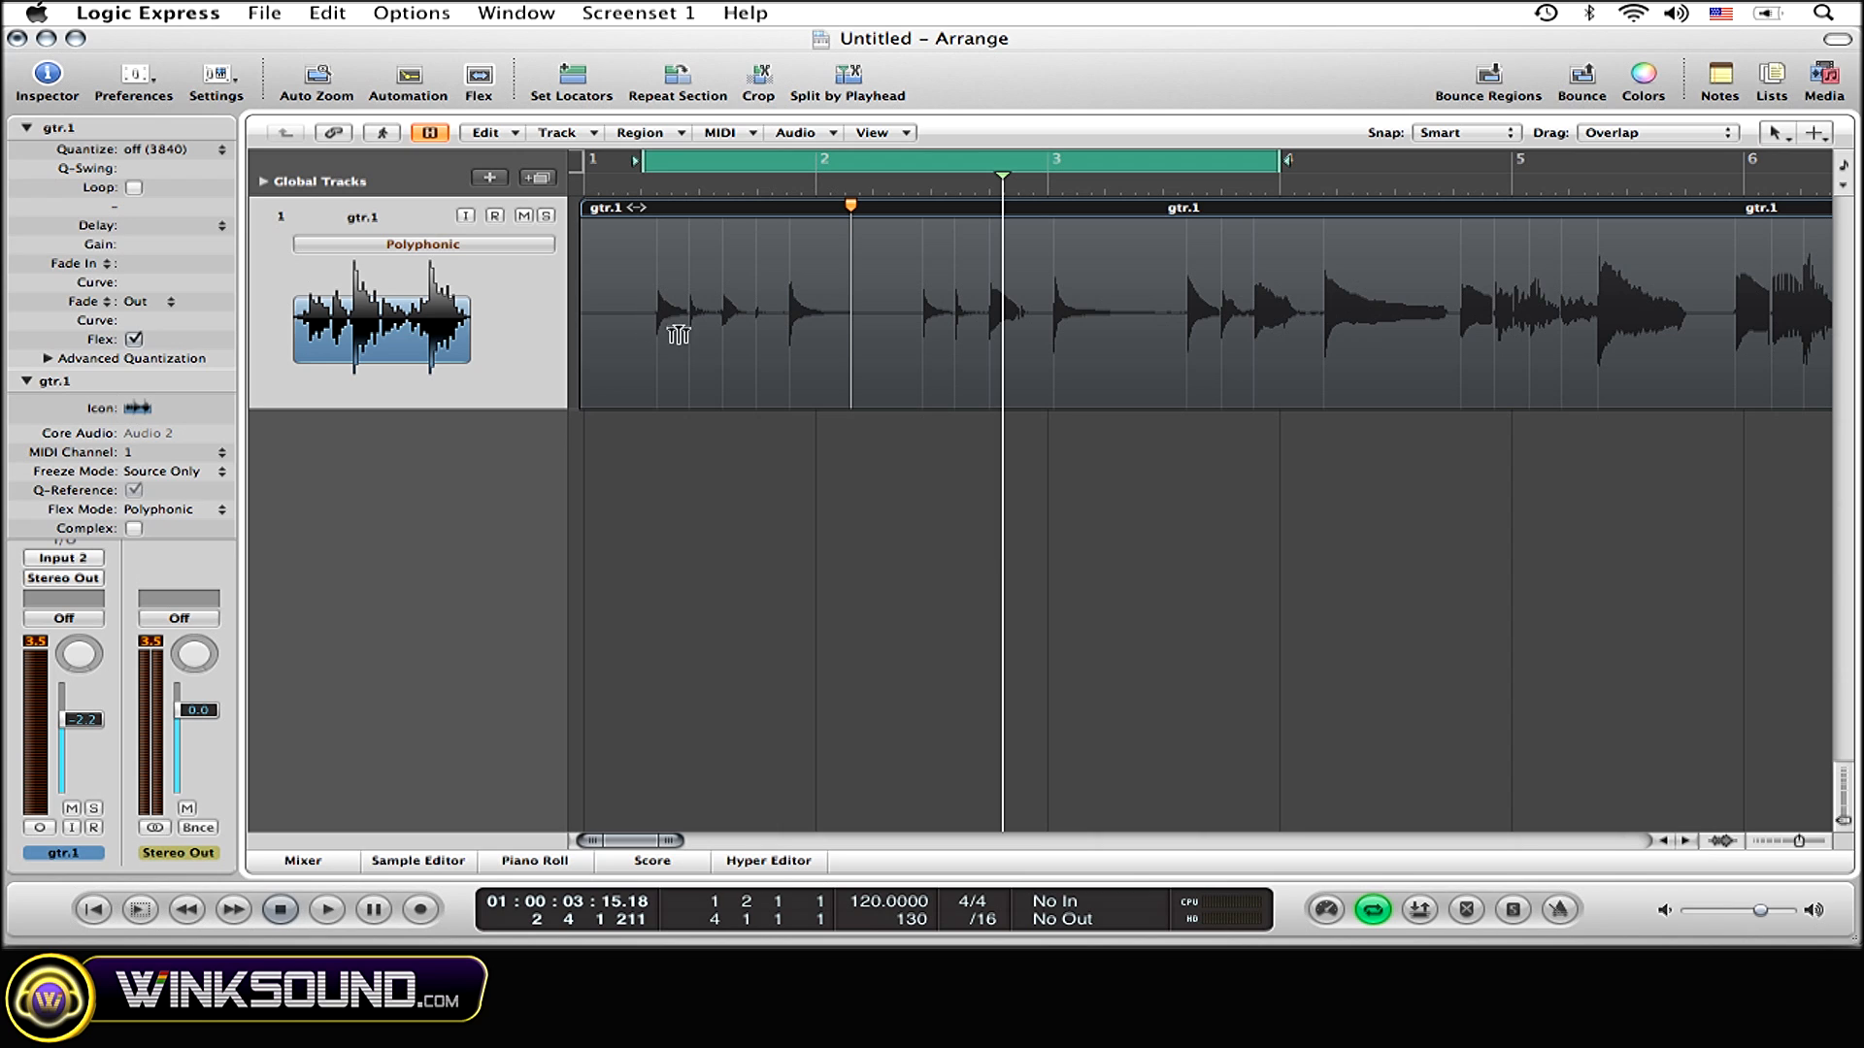
mouse_move(772, 268)
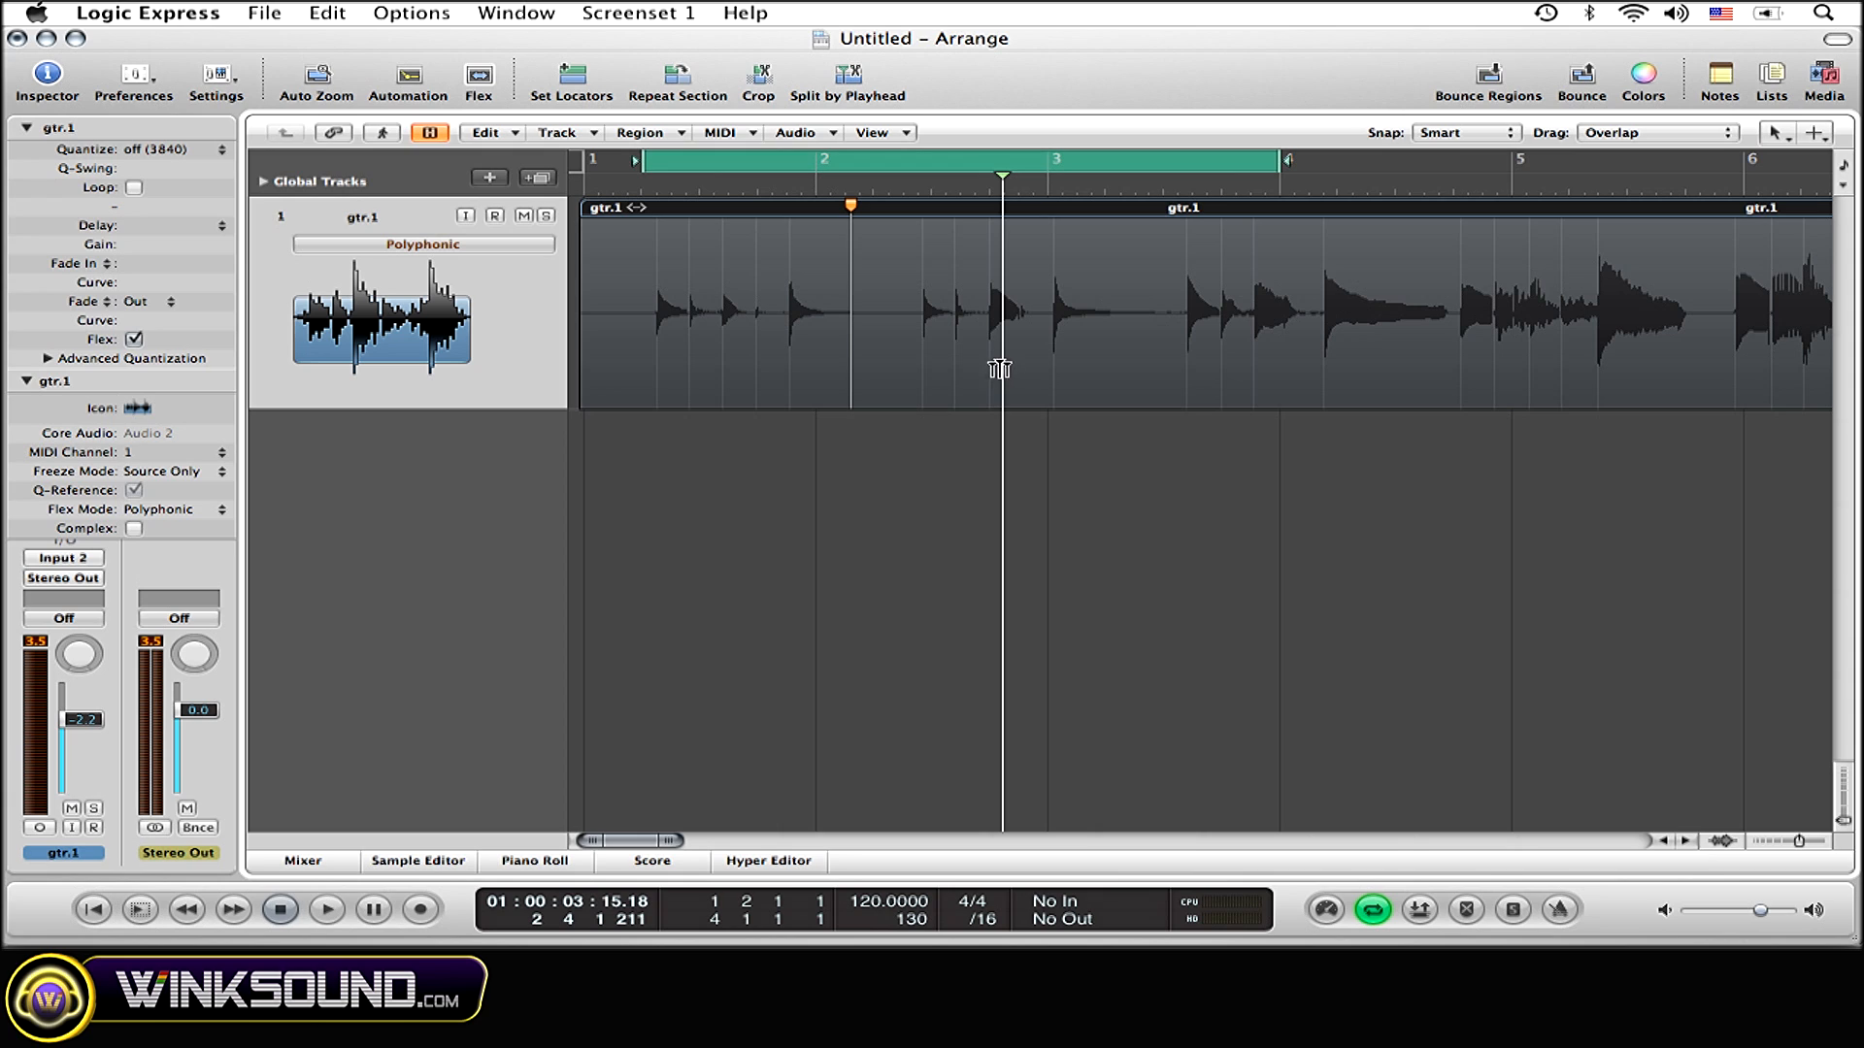
mouse_move(848, 286)
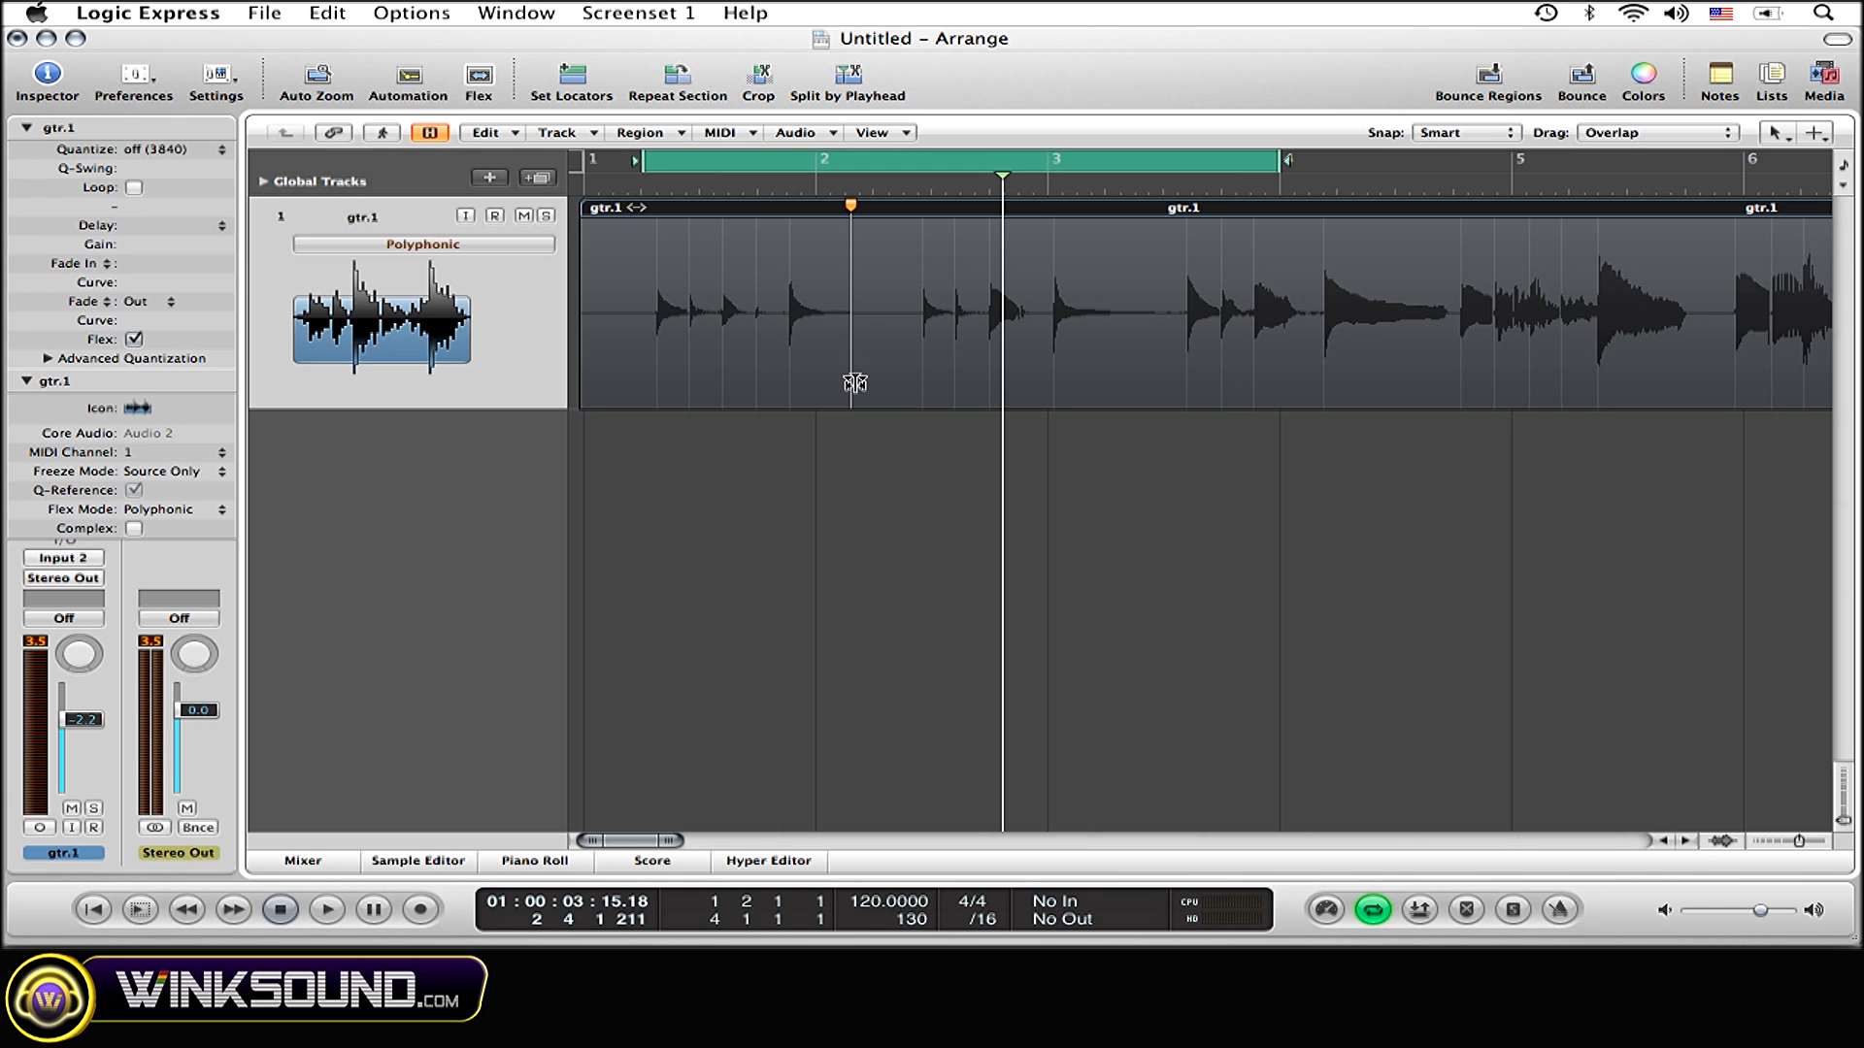
mouse_move(856, 360)
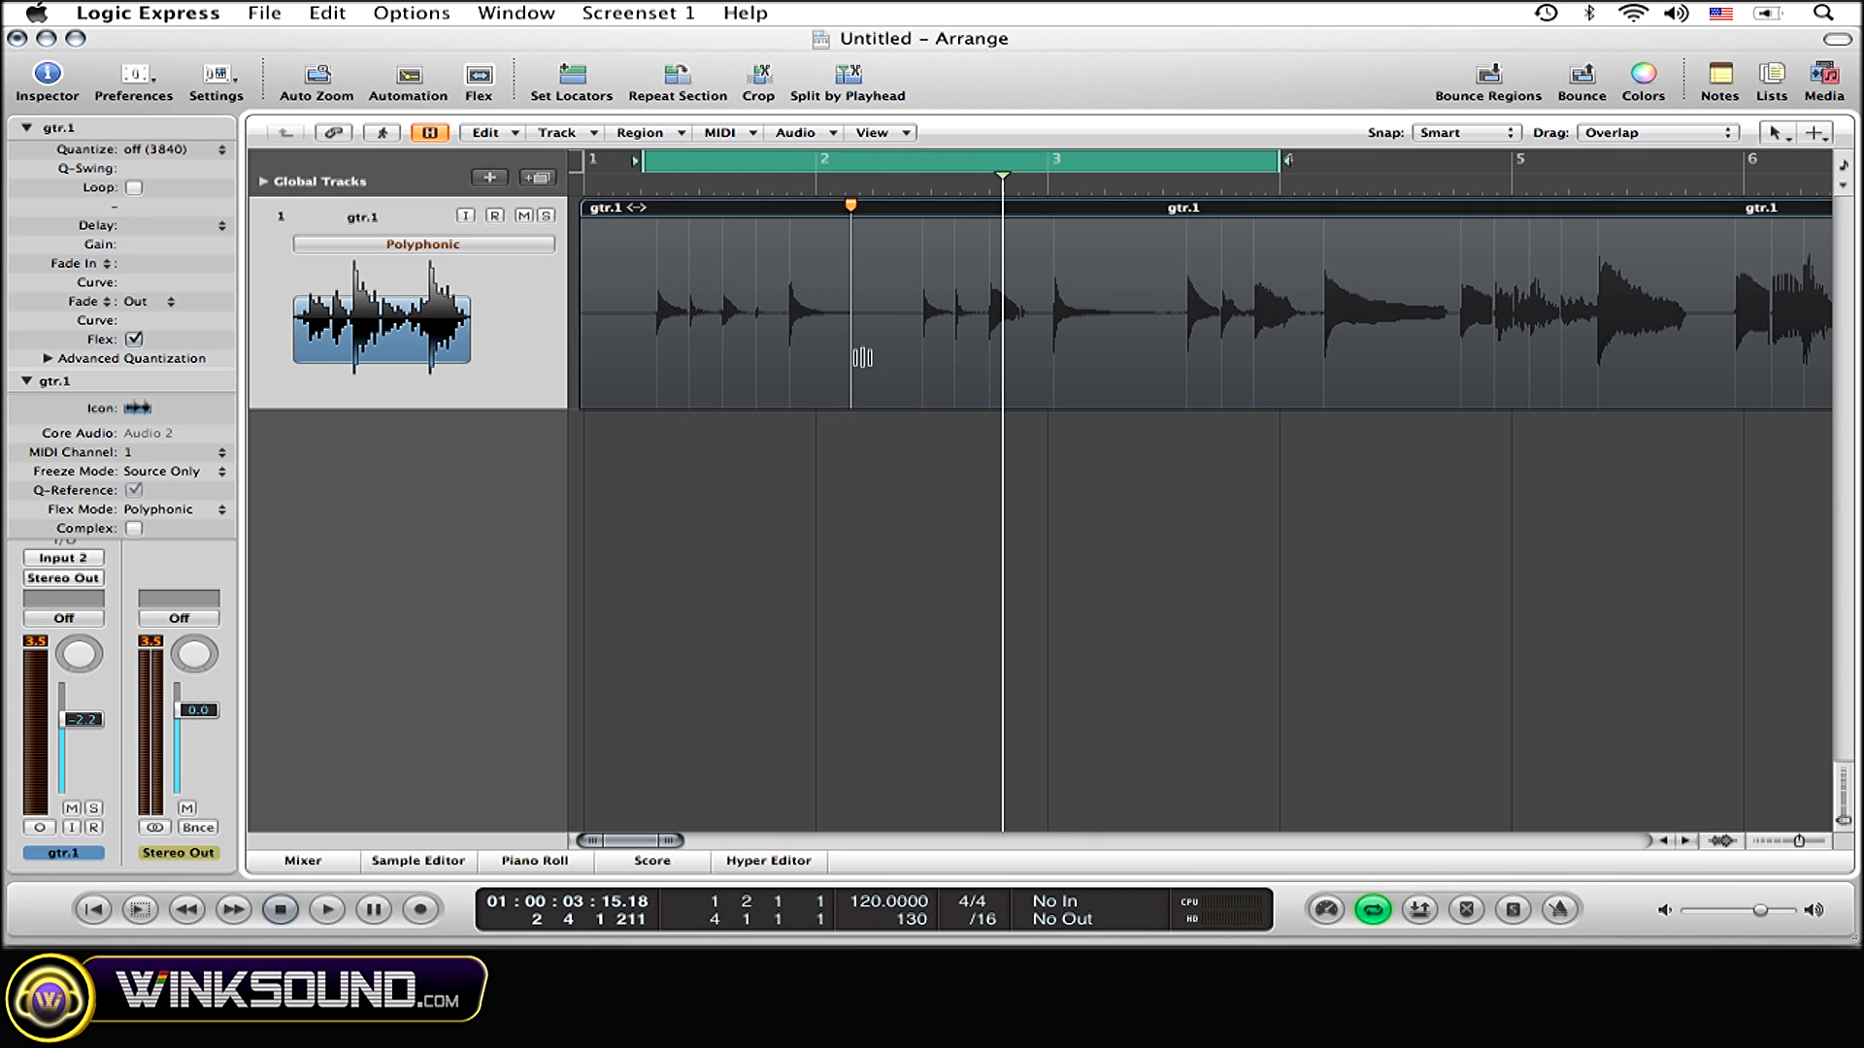
mouse_move(860, 277)
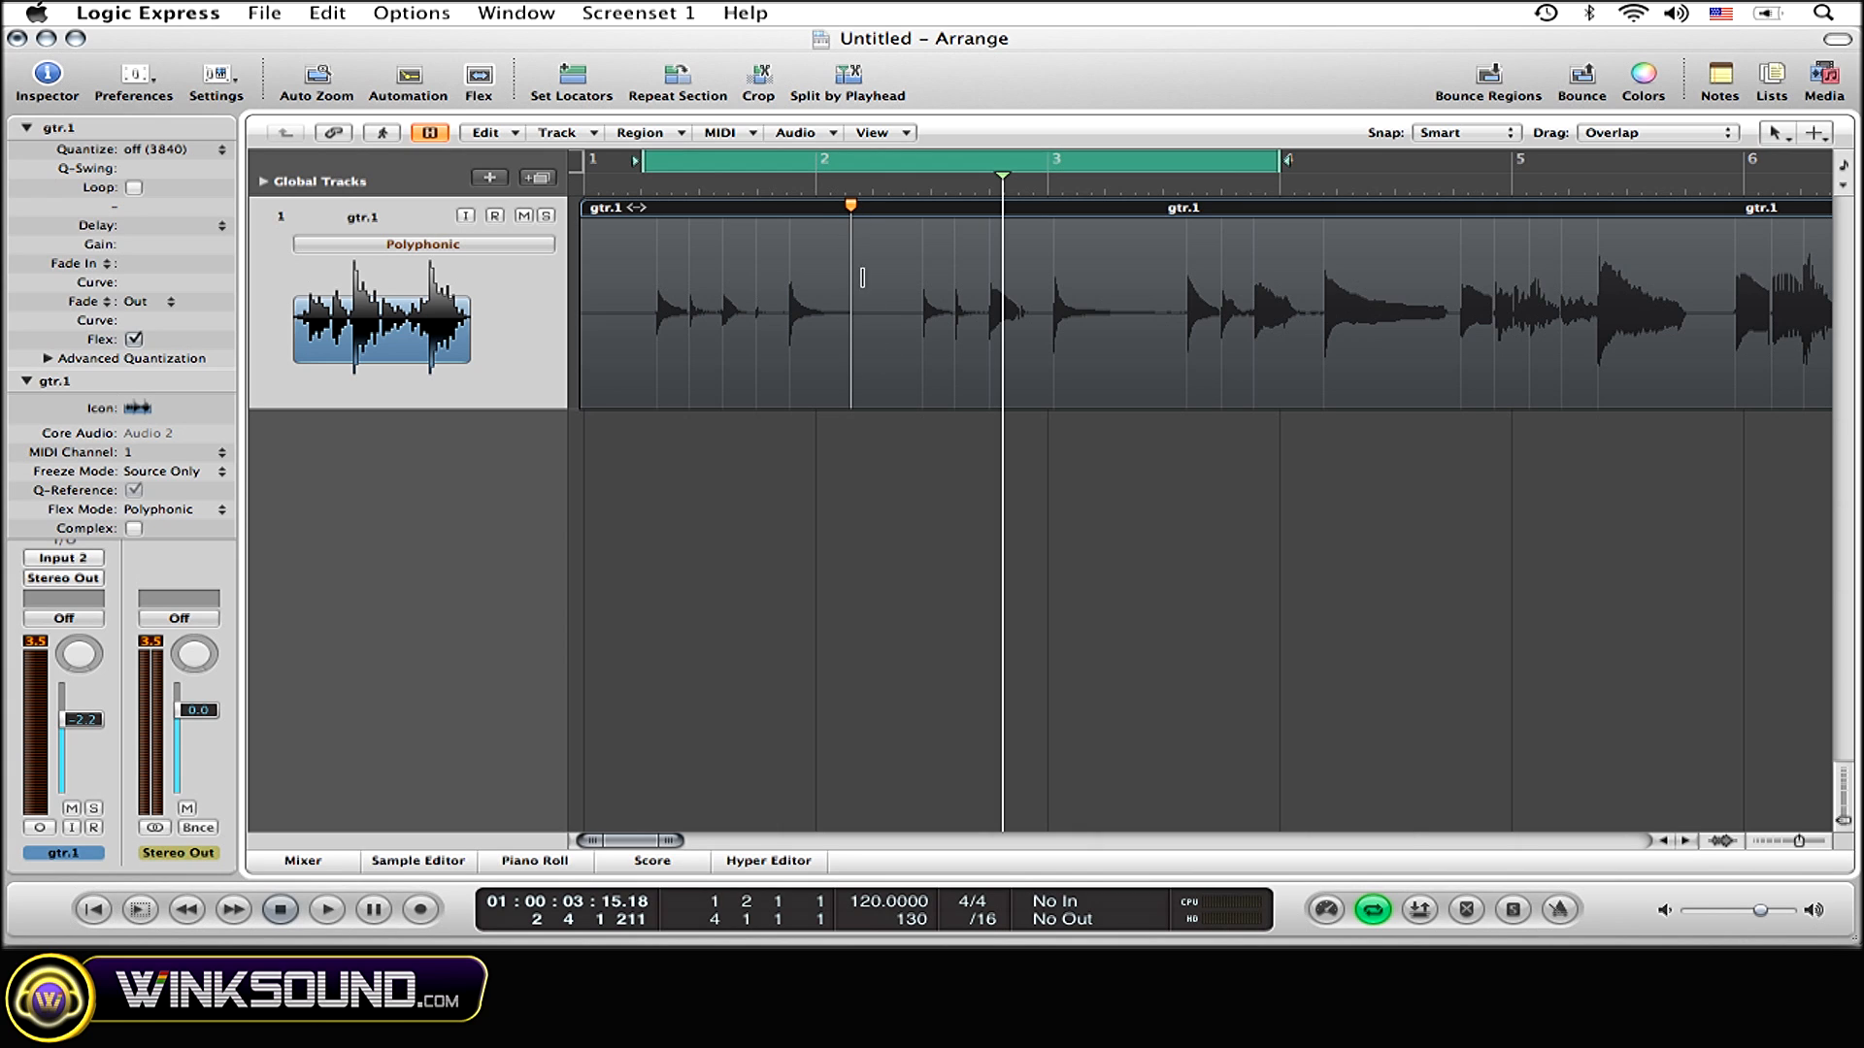
mouse_move(946, 393)
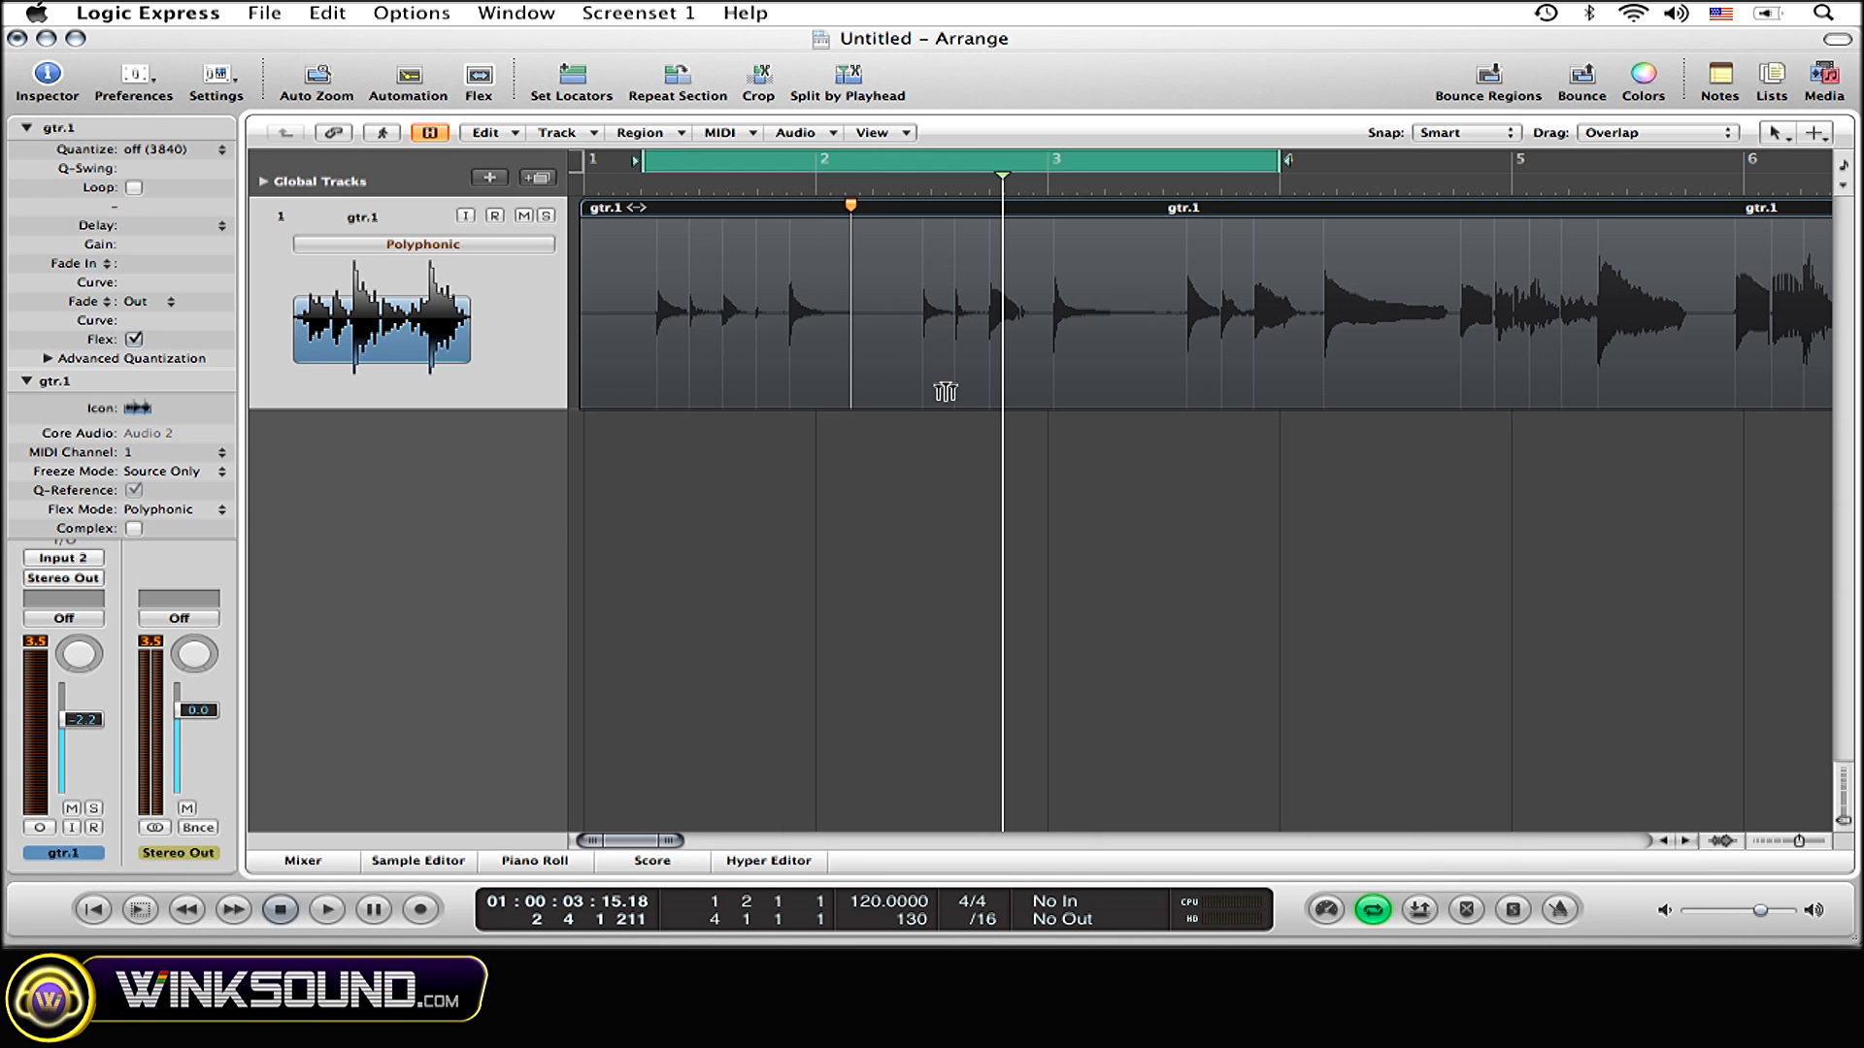
mouse_move(889, 344)
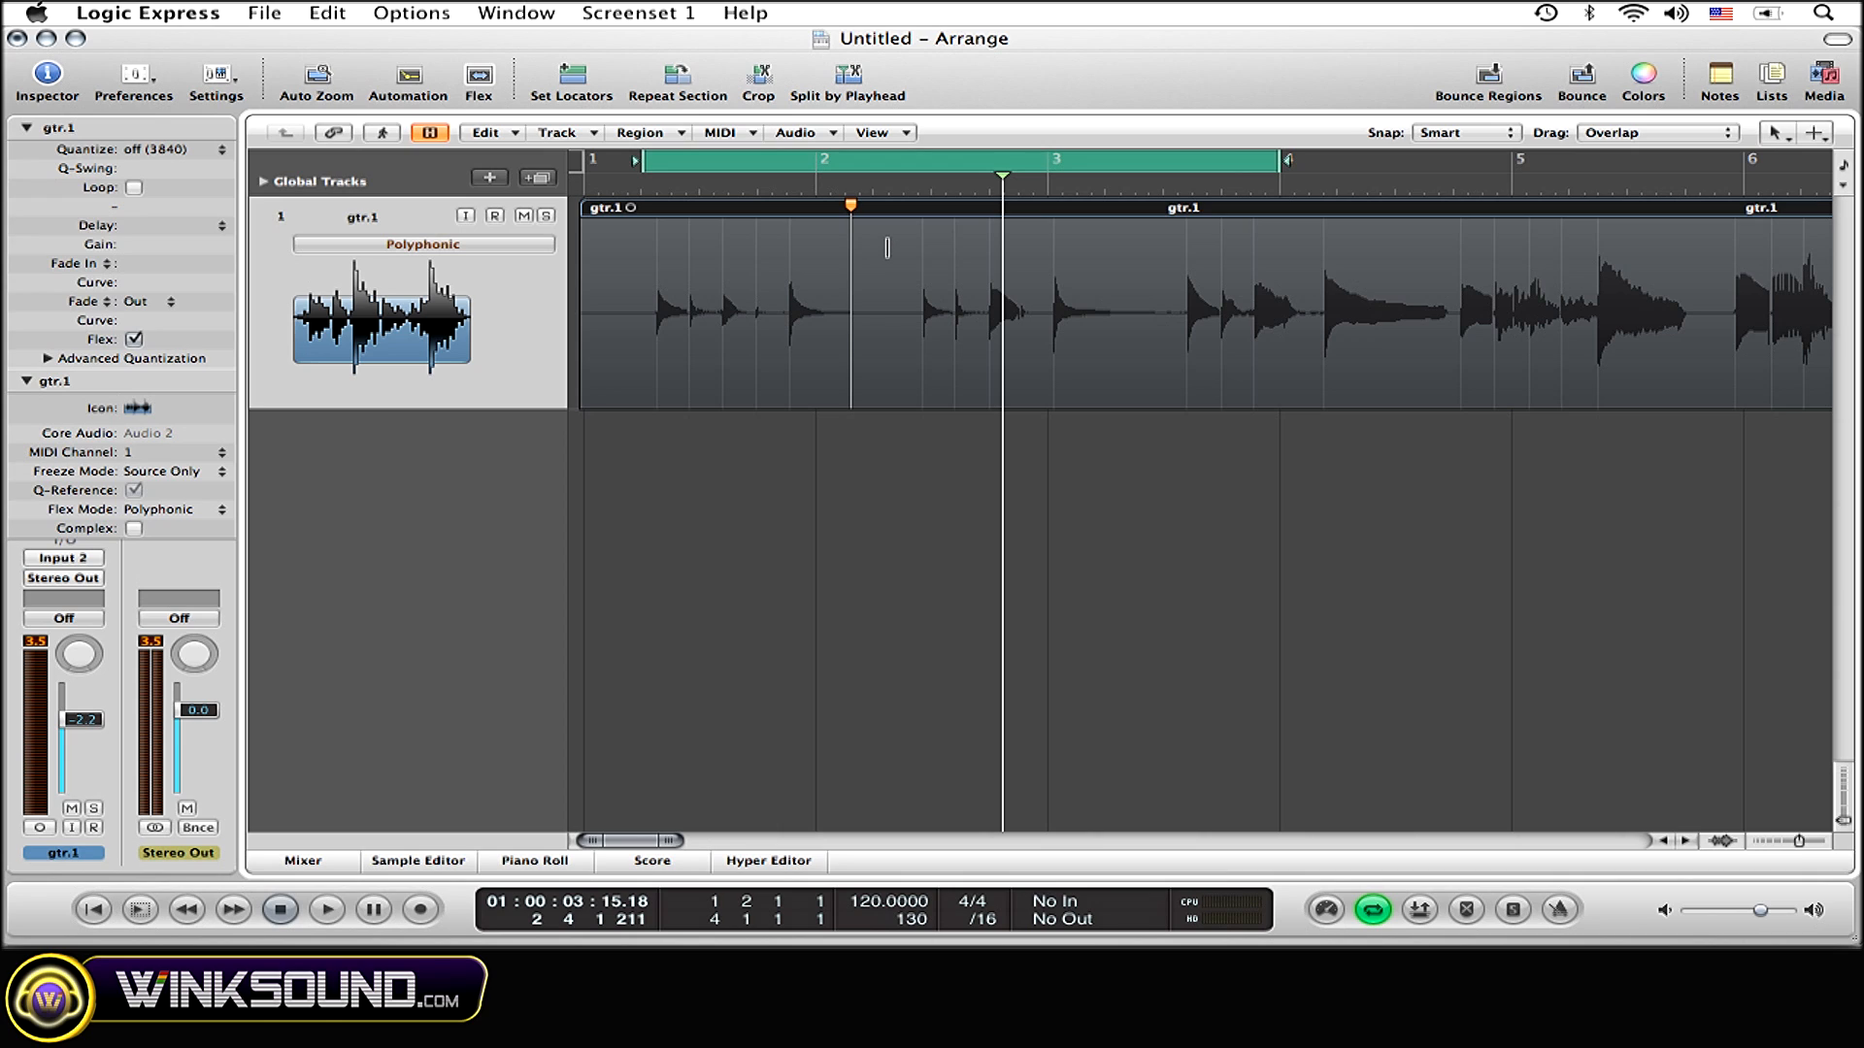
Add a second flex marker in bar 2 of the gtr.1 region, just after the first.
left_click(888, 206)
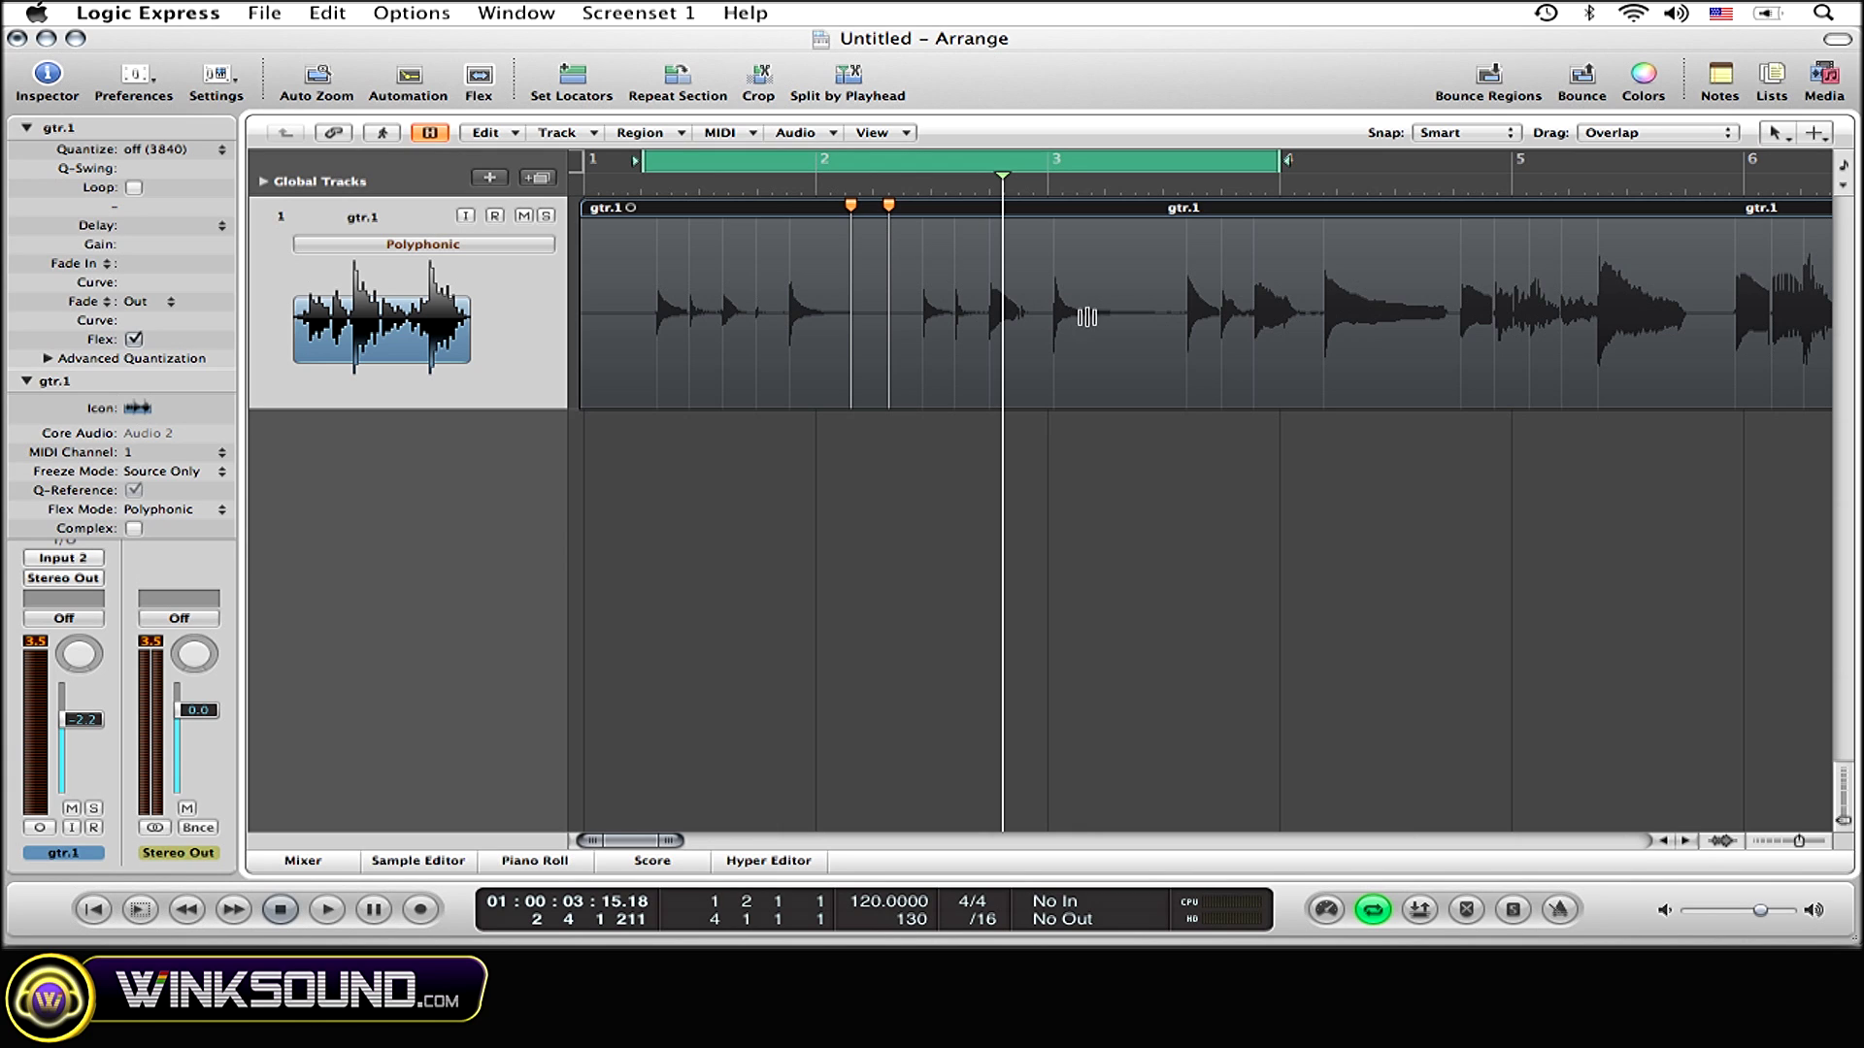
mouse_move(1400, 363)
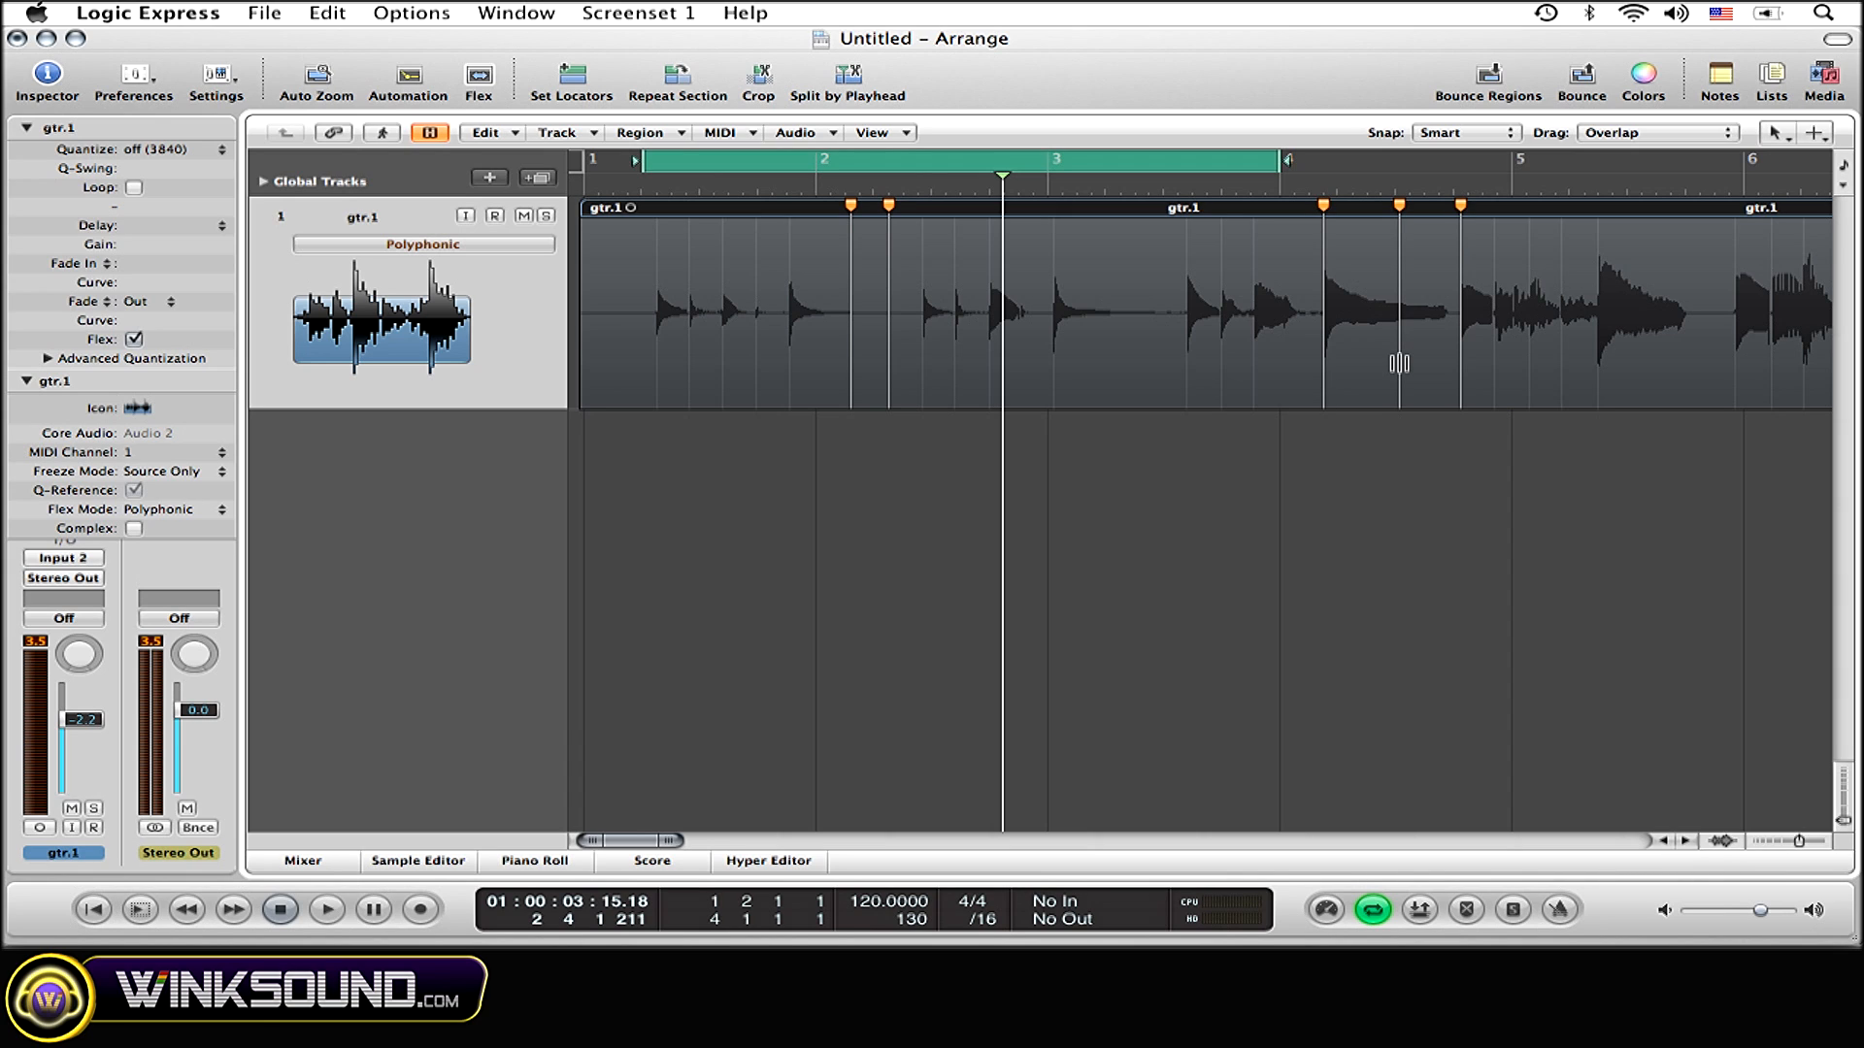
mouse_move(1400, 358)
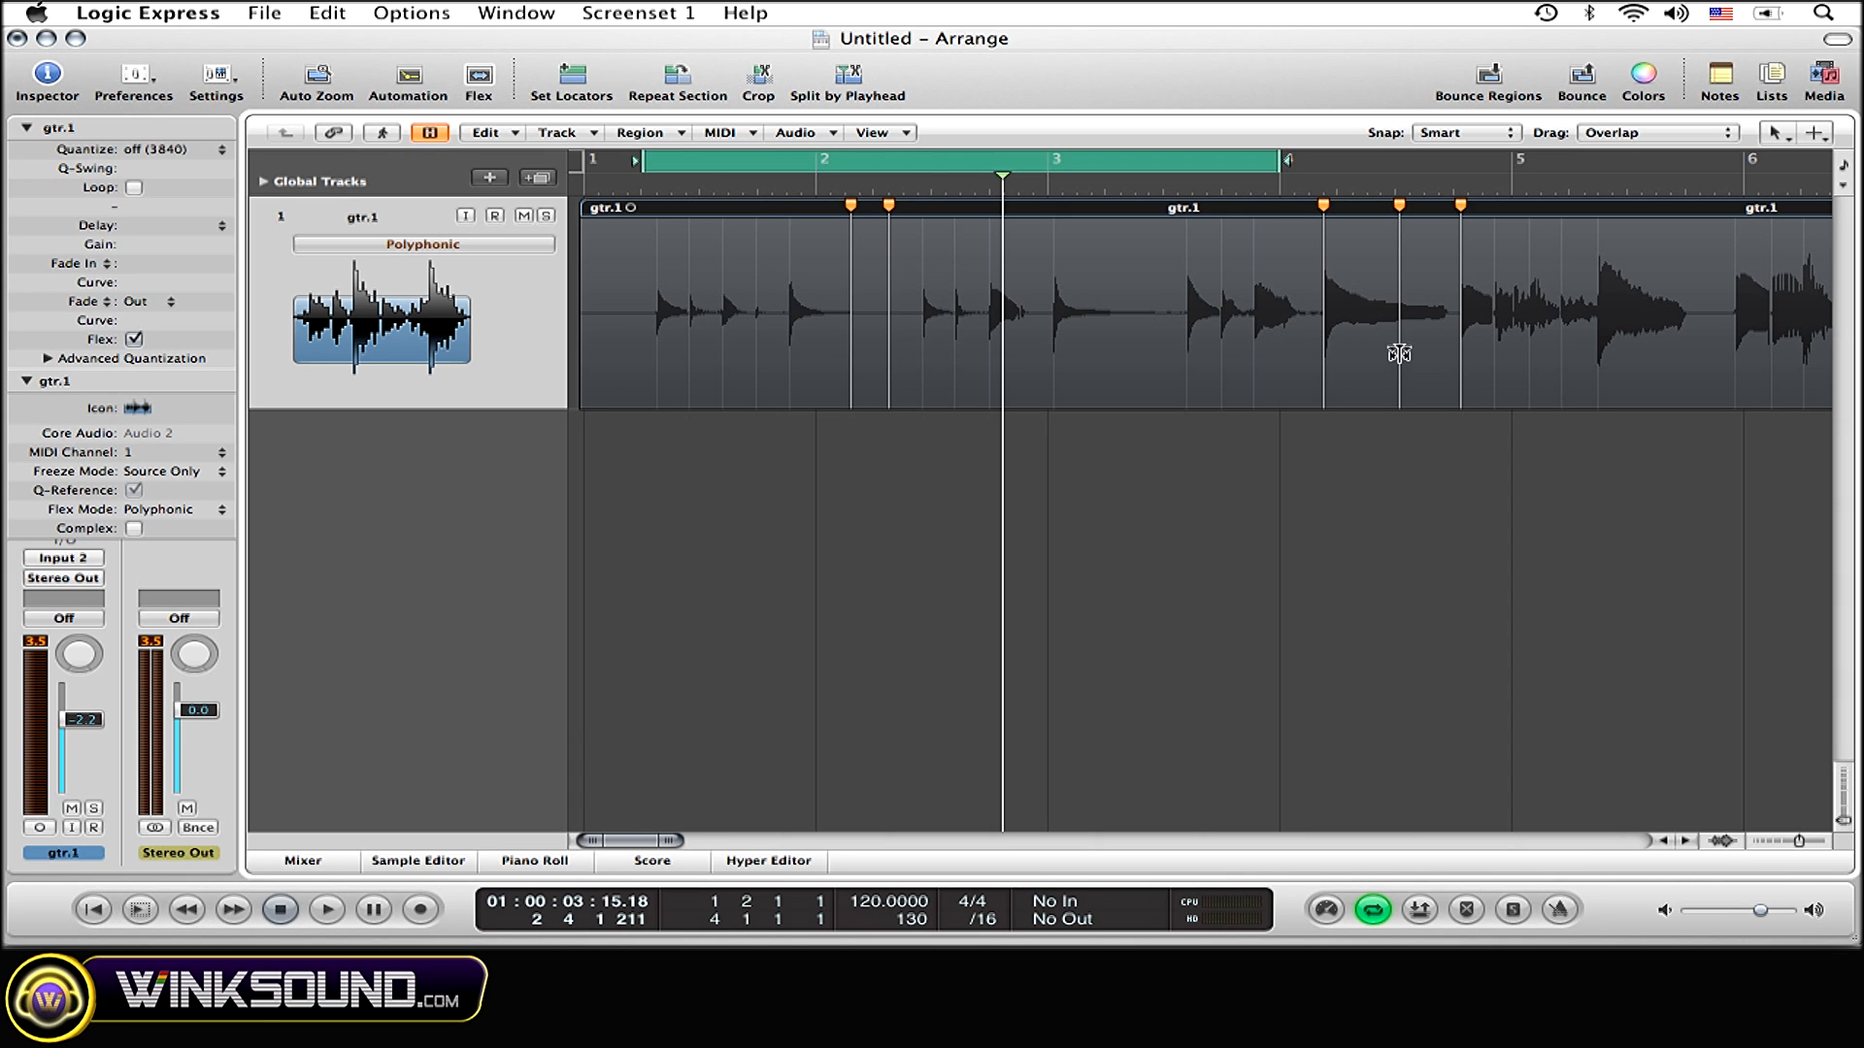
mouse_move(1358, 369)
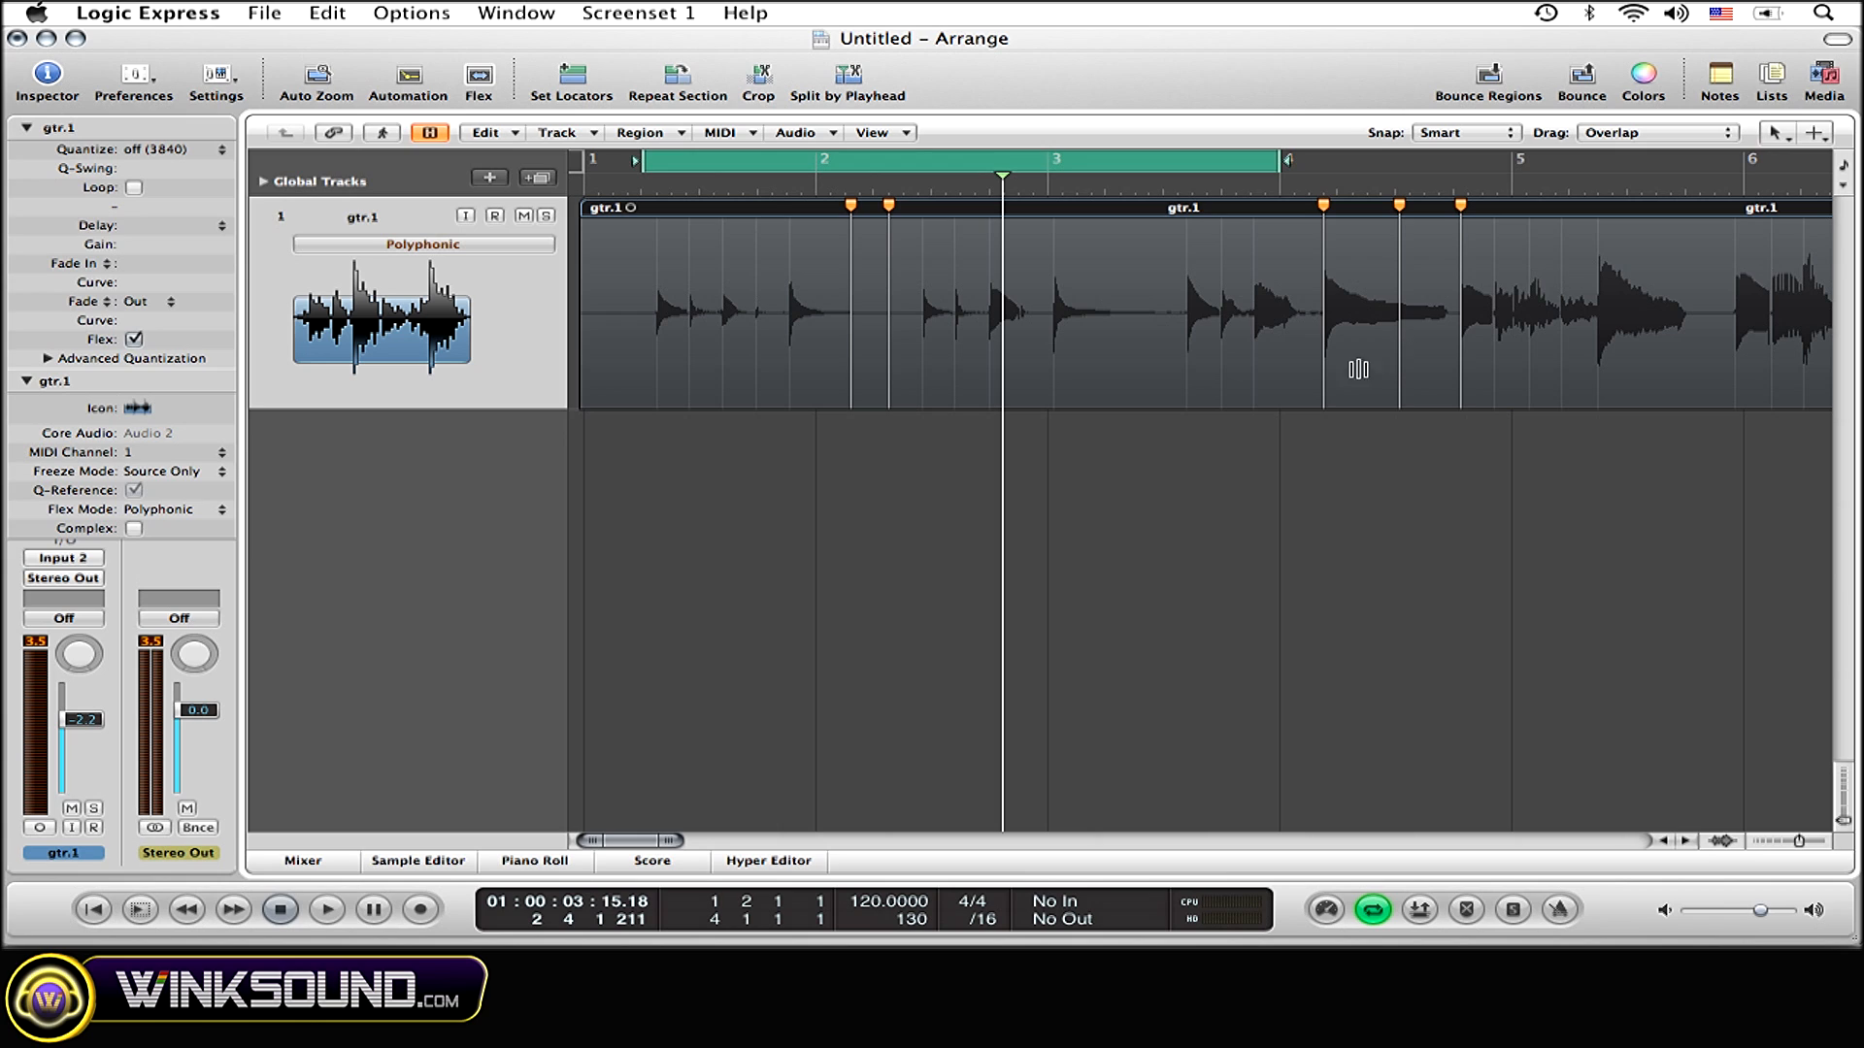
mouse_move(1396, 367)
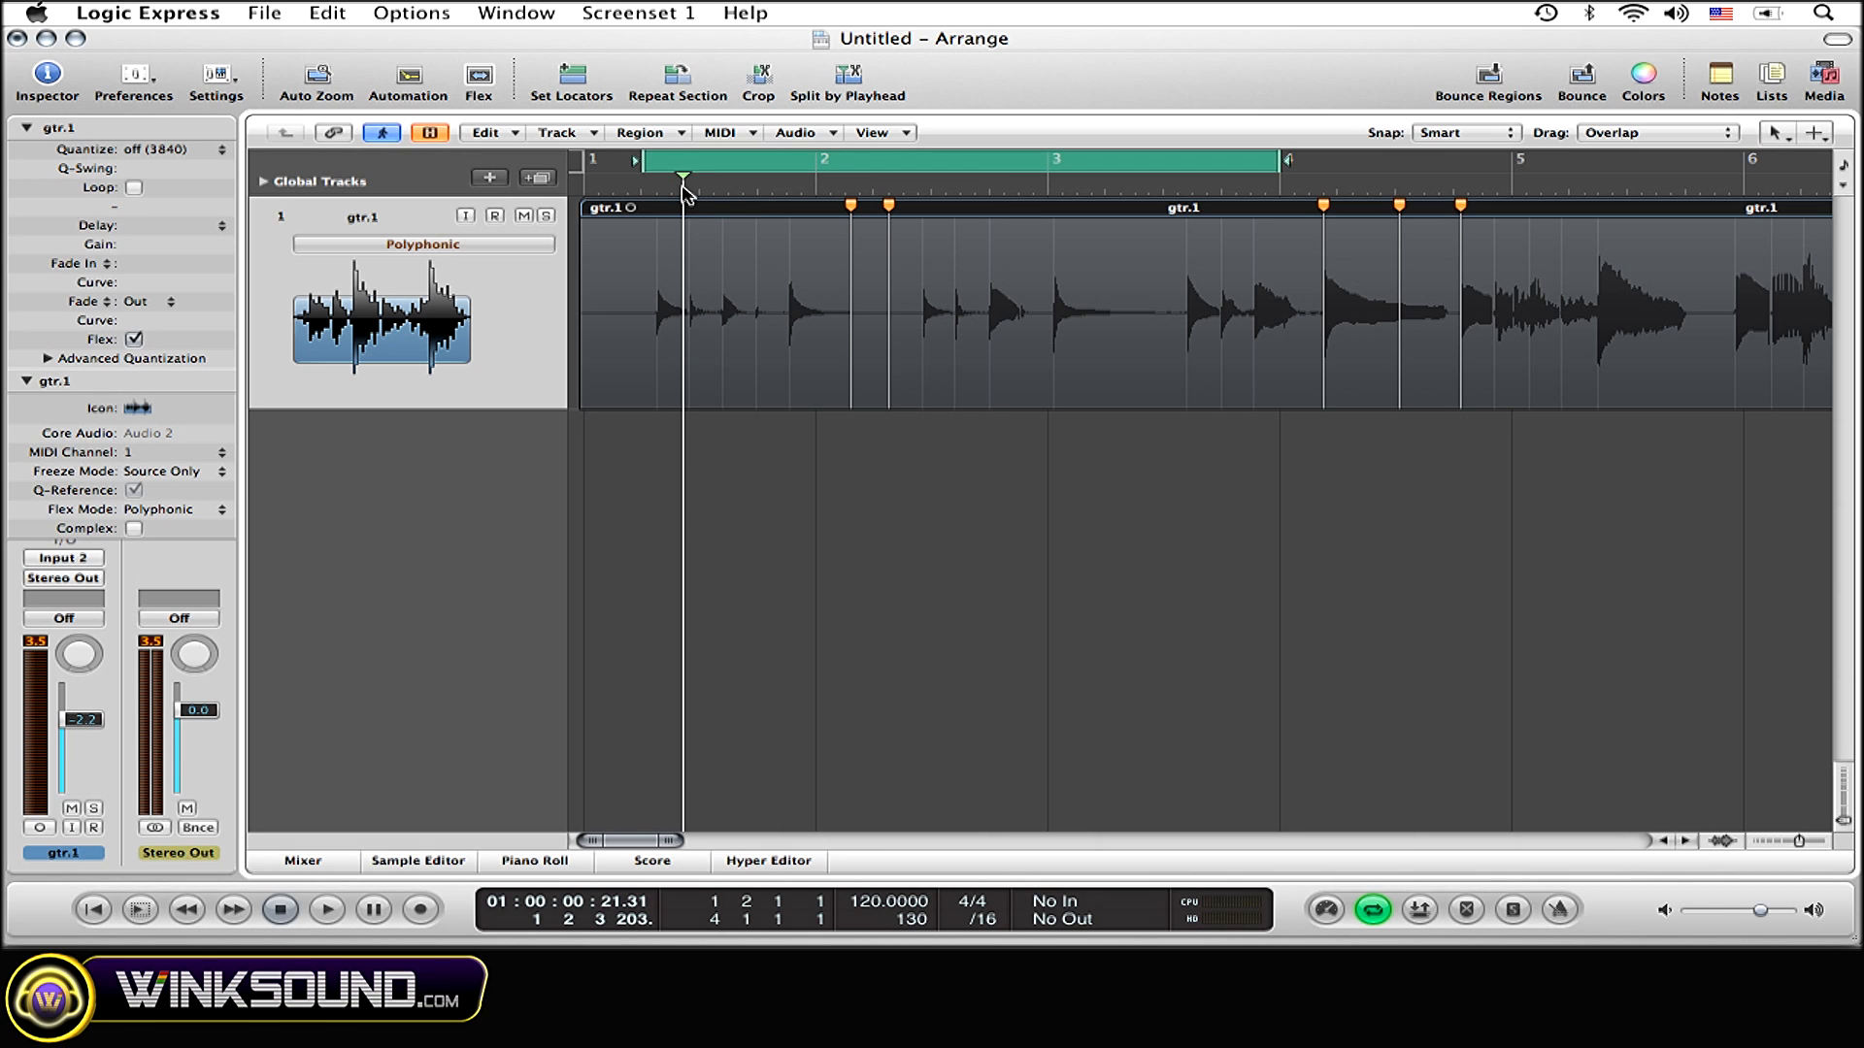
mouse_move(678, 190)
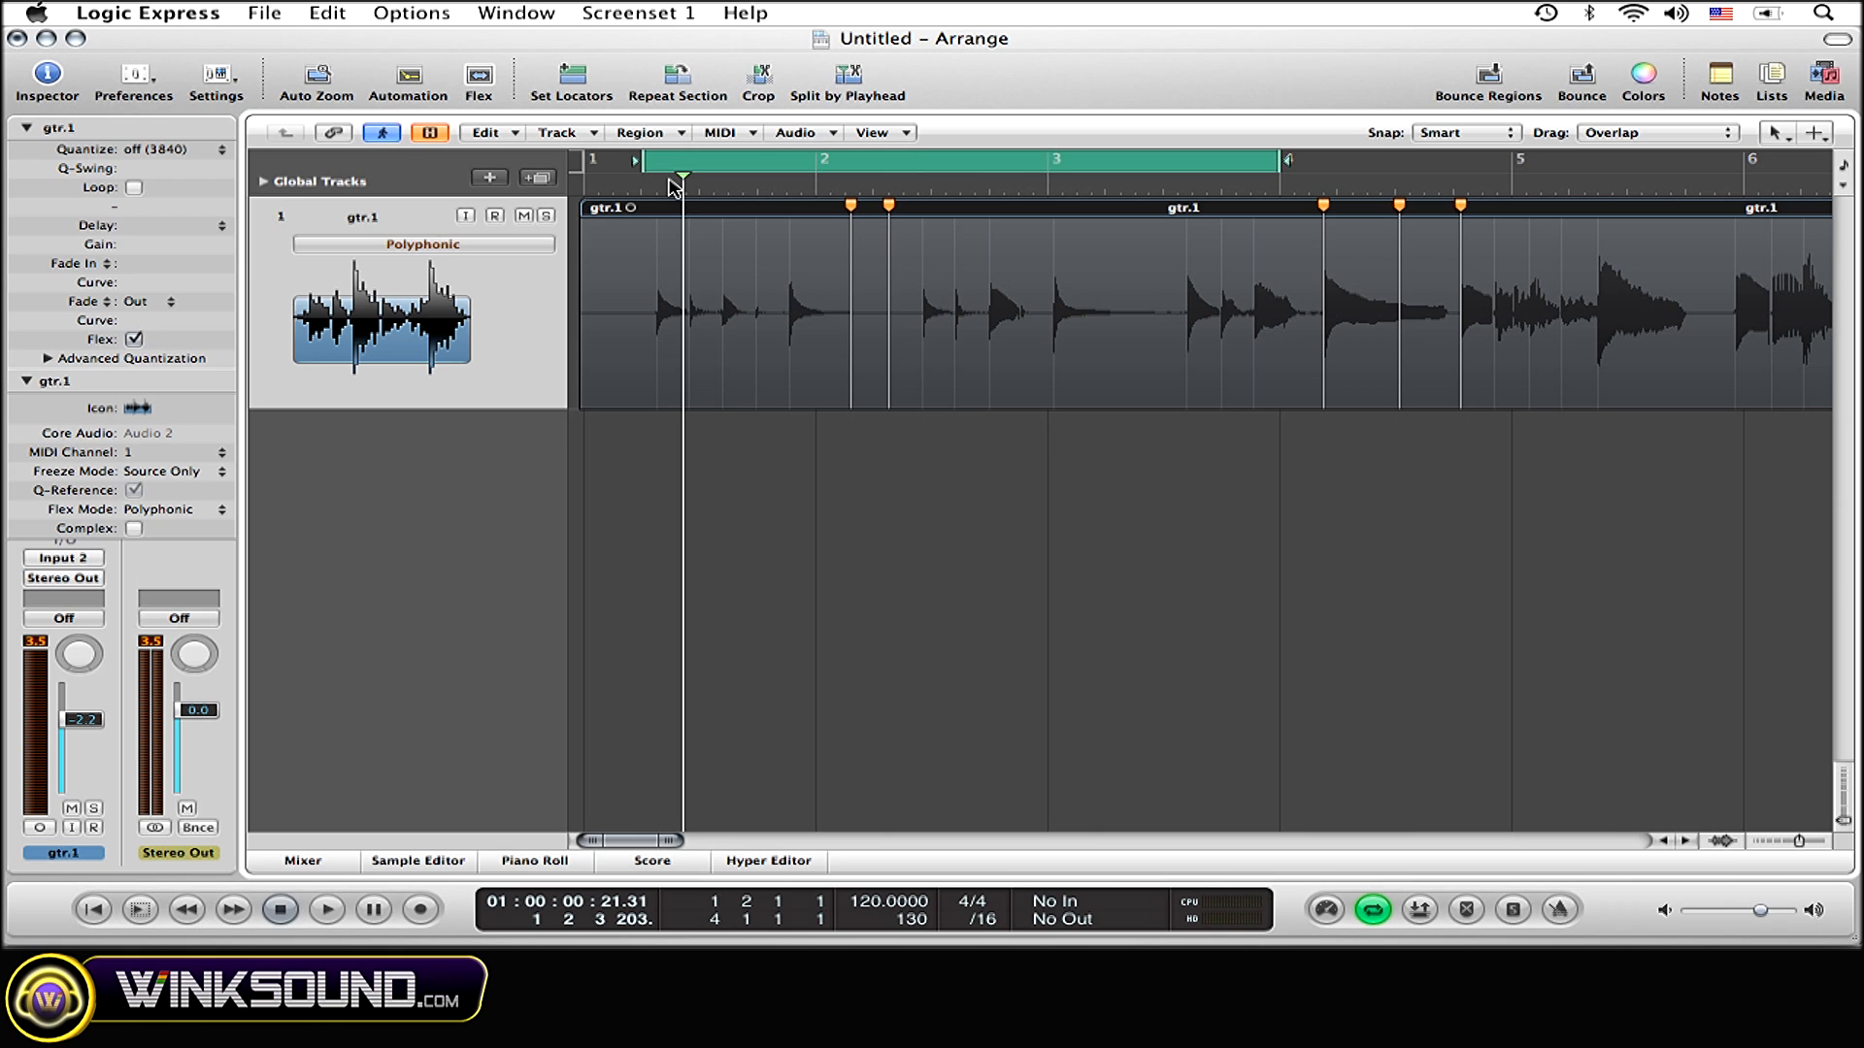
mouse_move(575, 198)
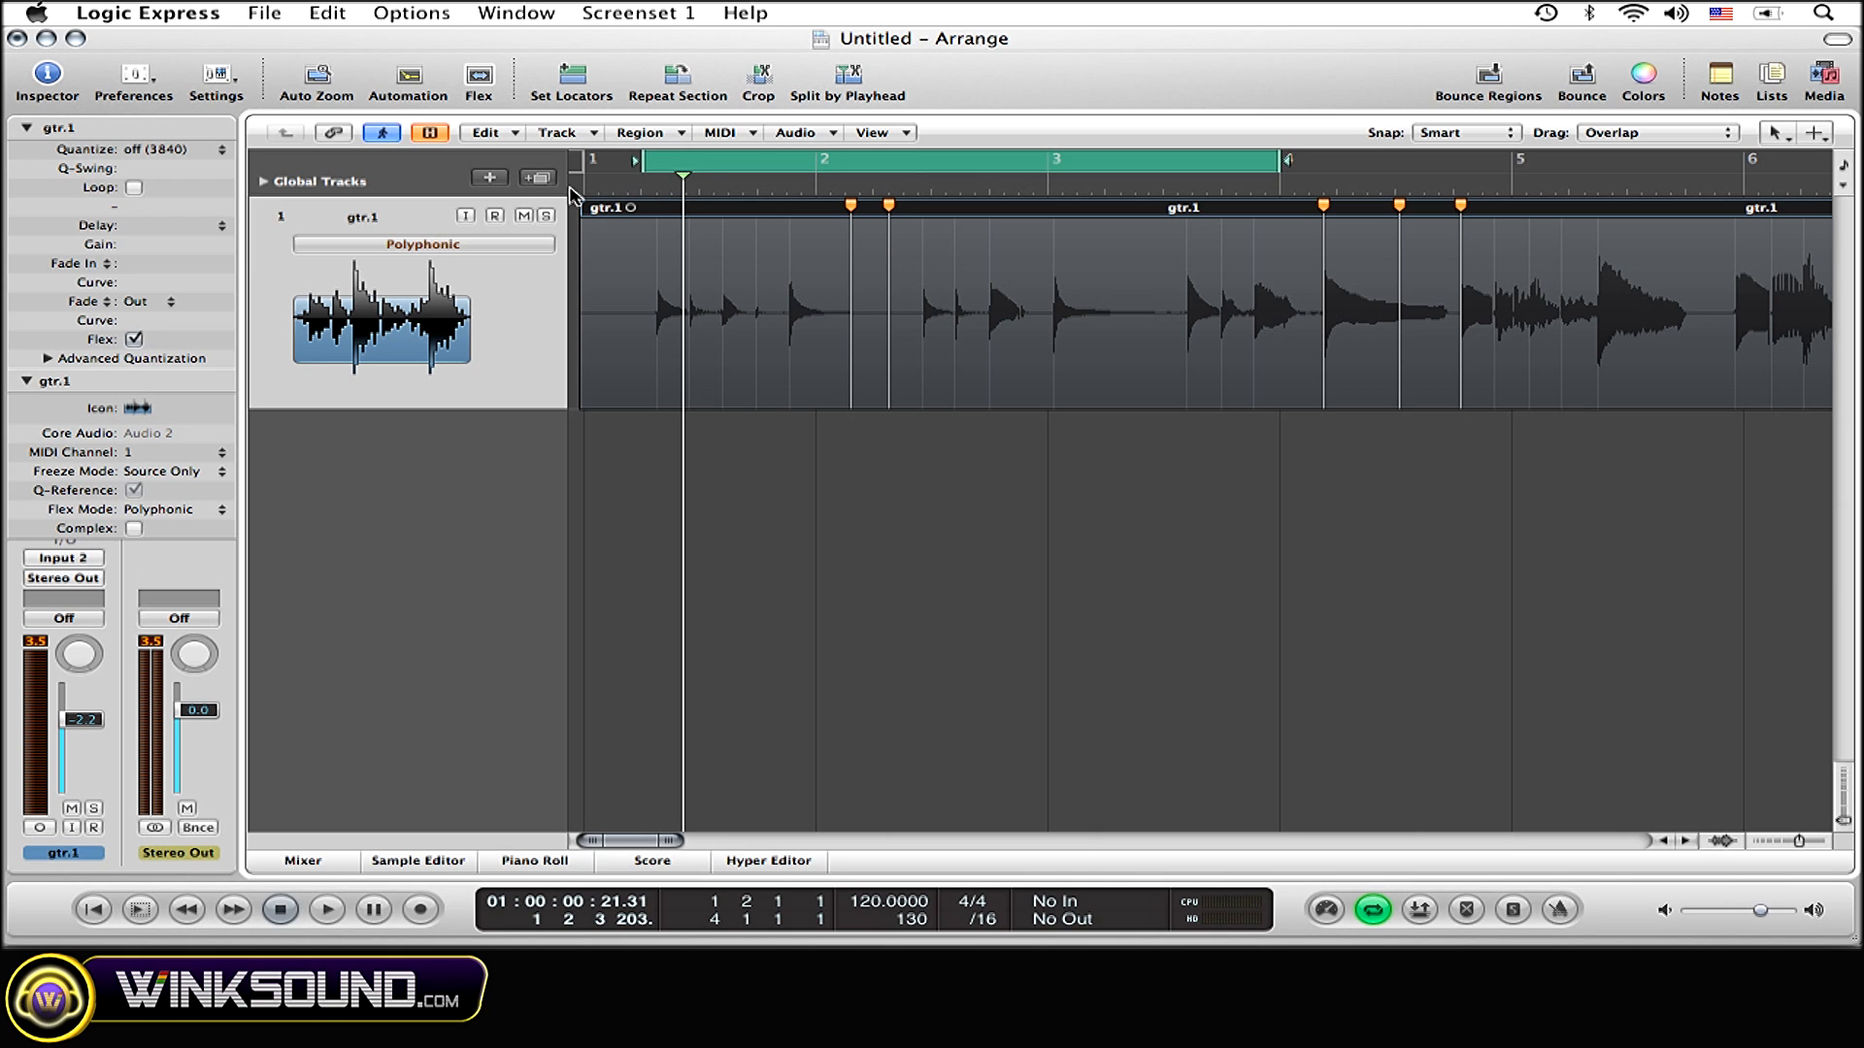
Play the guitar region from near bar 1 and stop partway through bar 2.
left_click(326, 911)
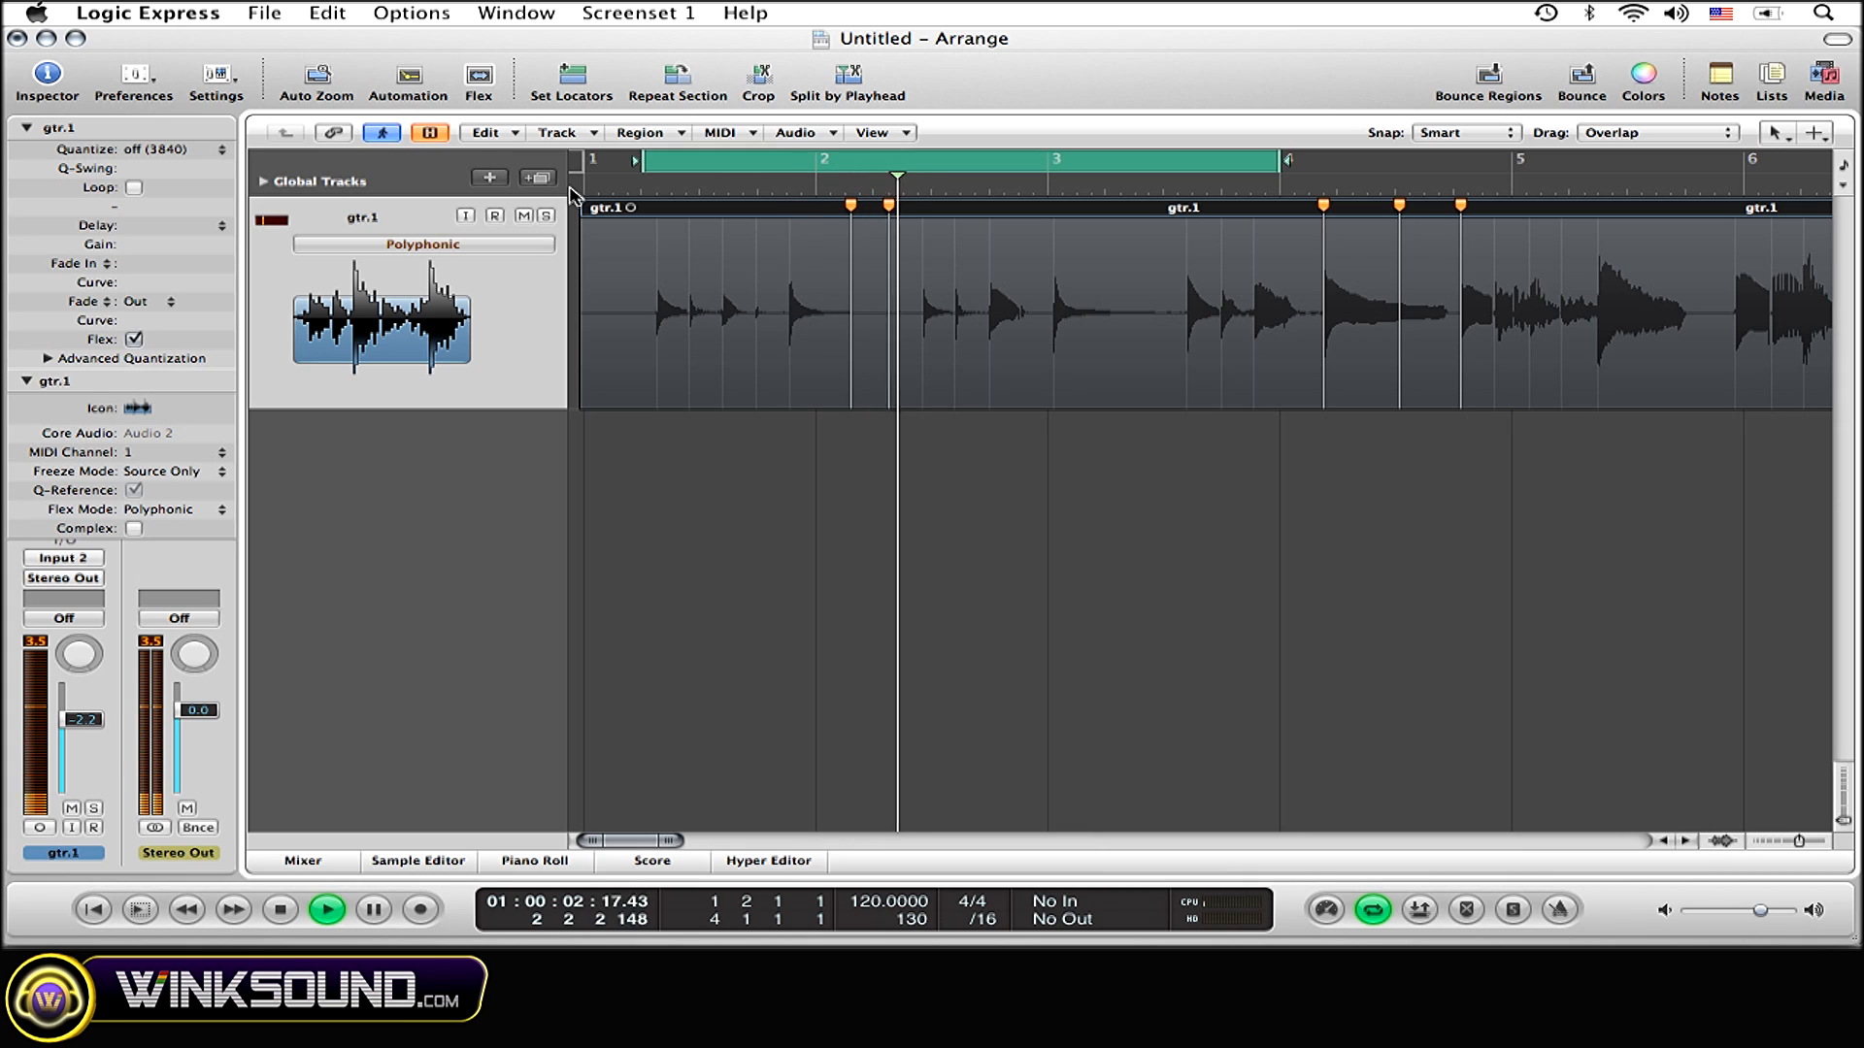
left_click(325, 909)
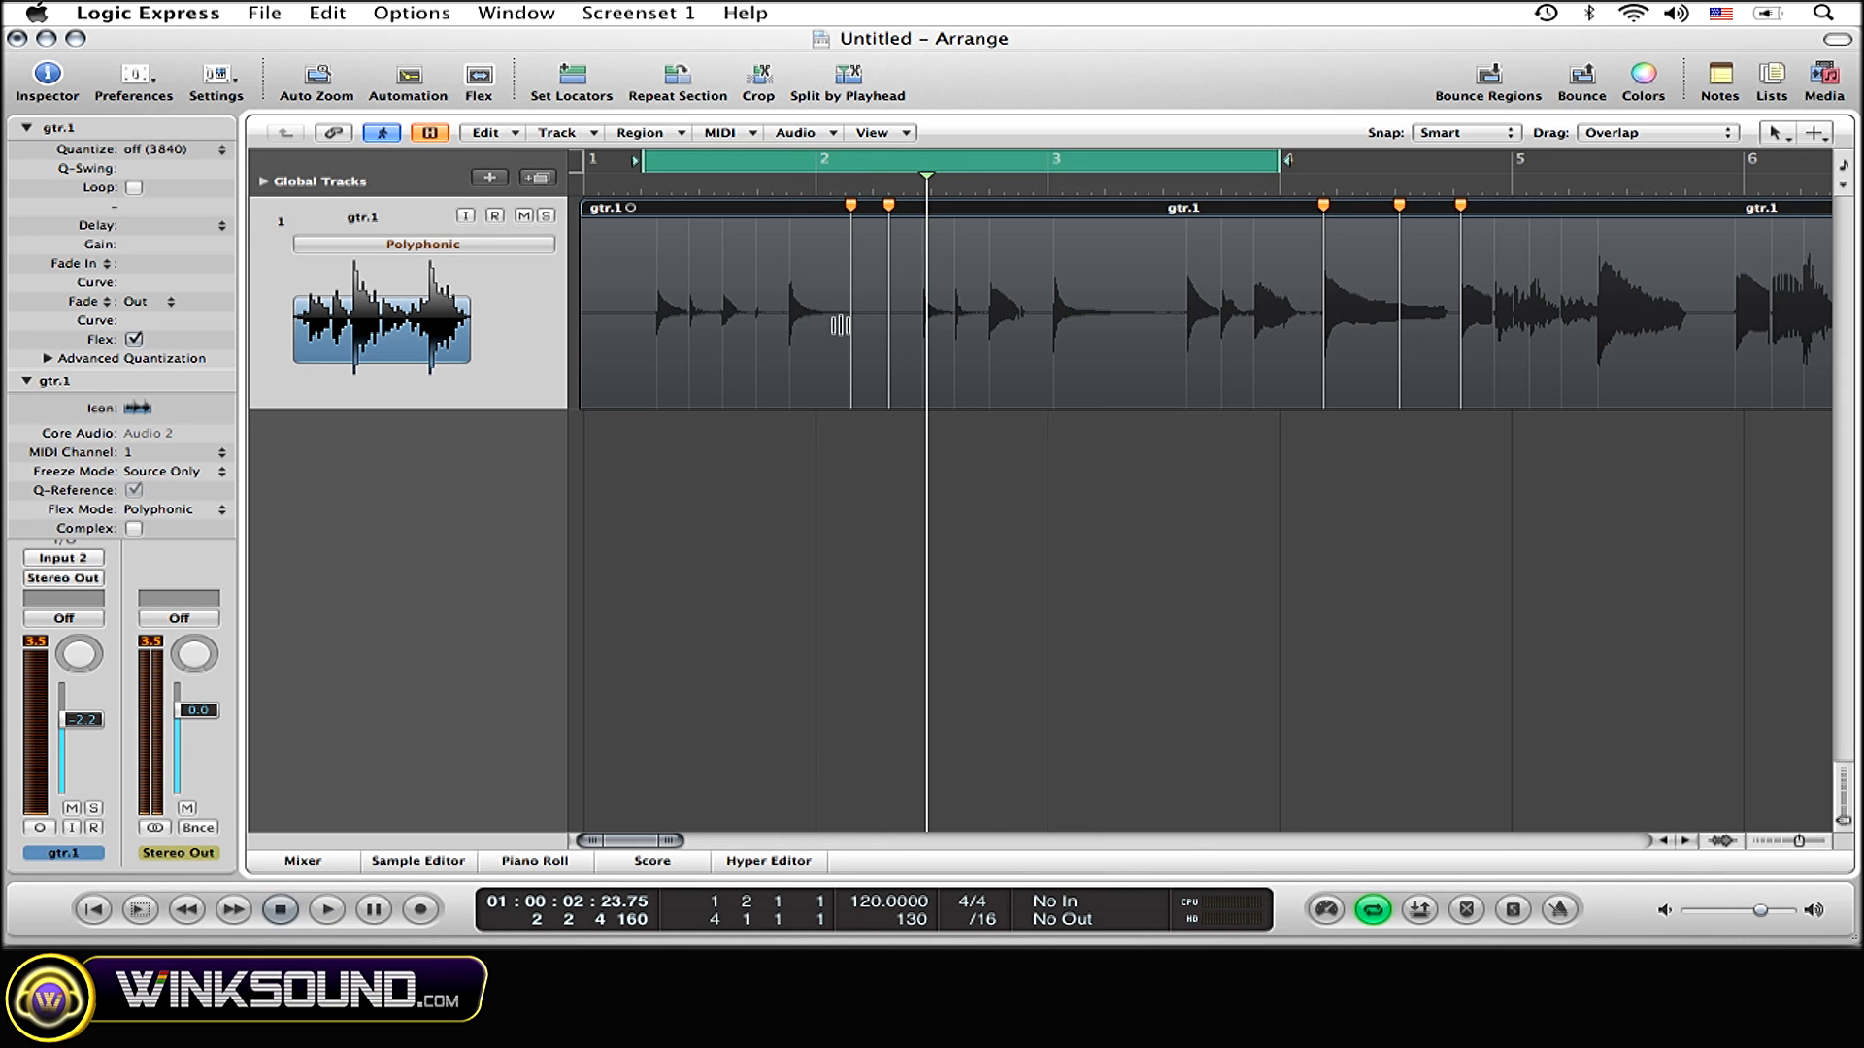
mouse_move(808, 307)
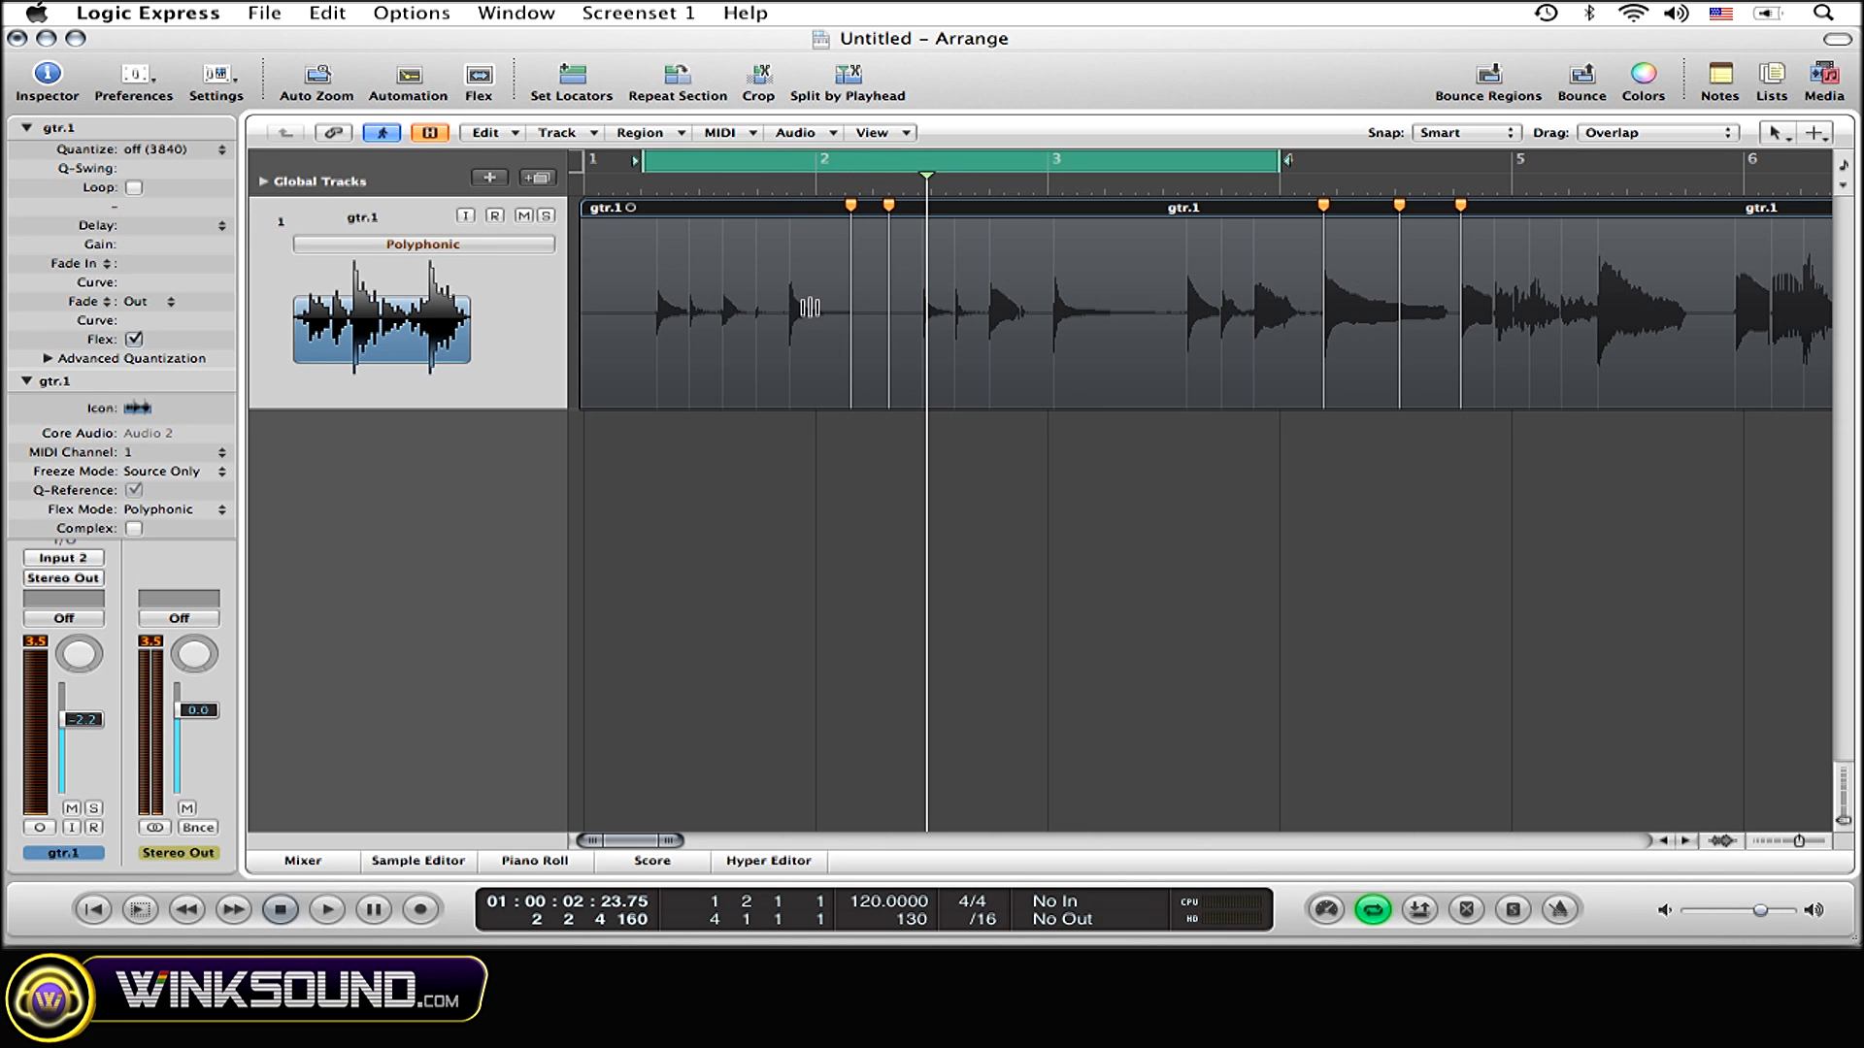
mouse_move(849, 346)
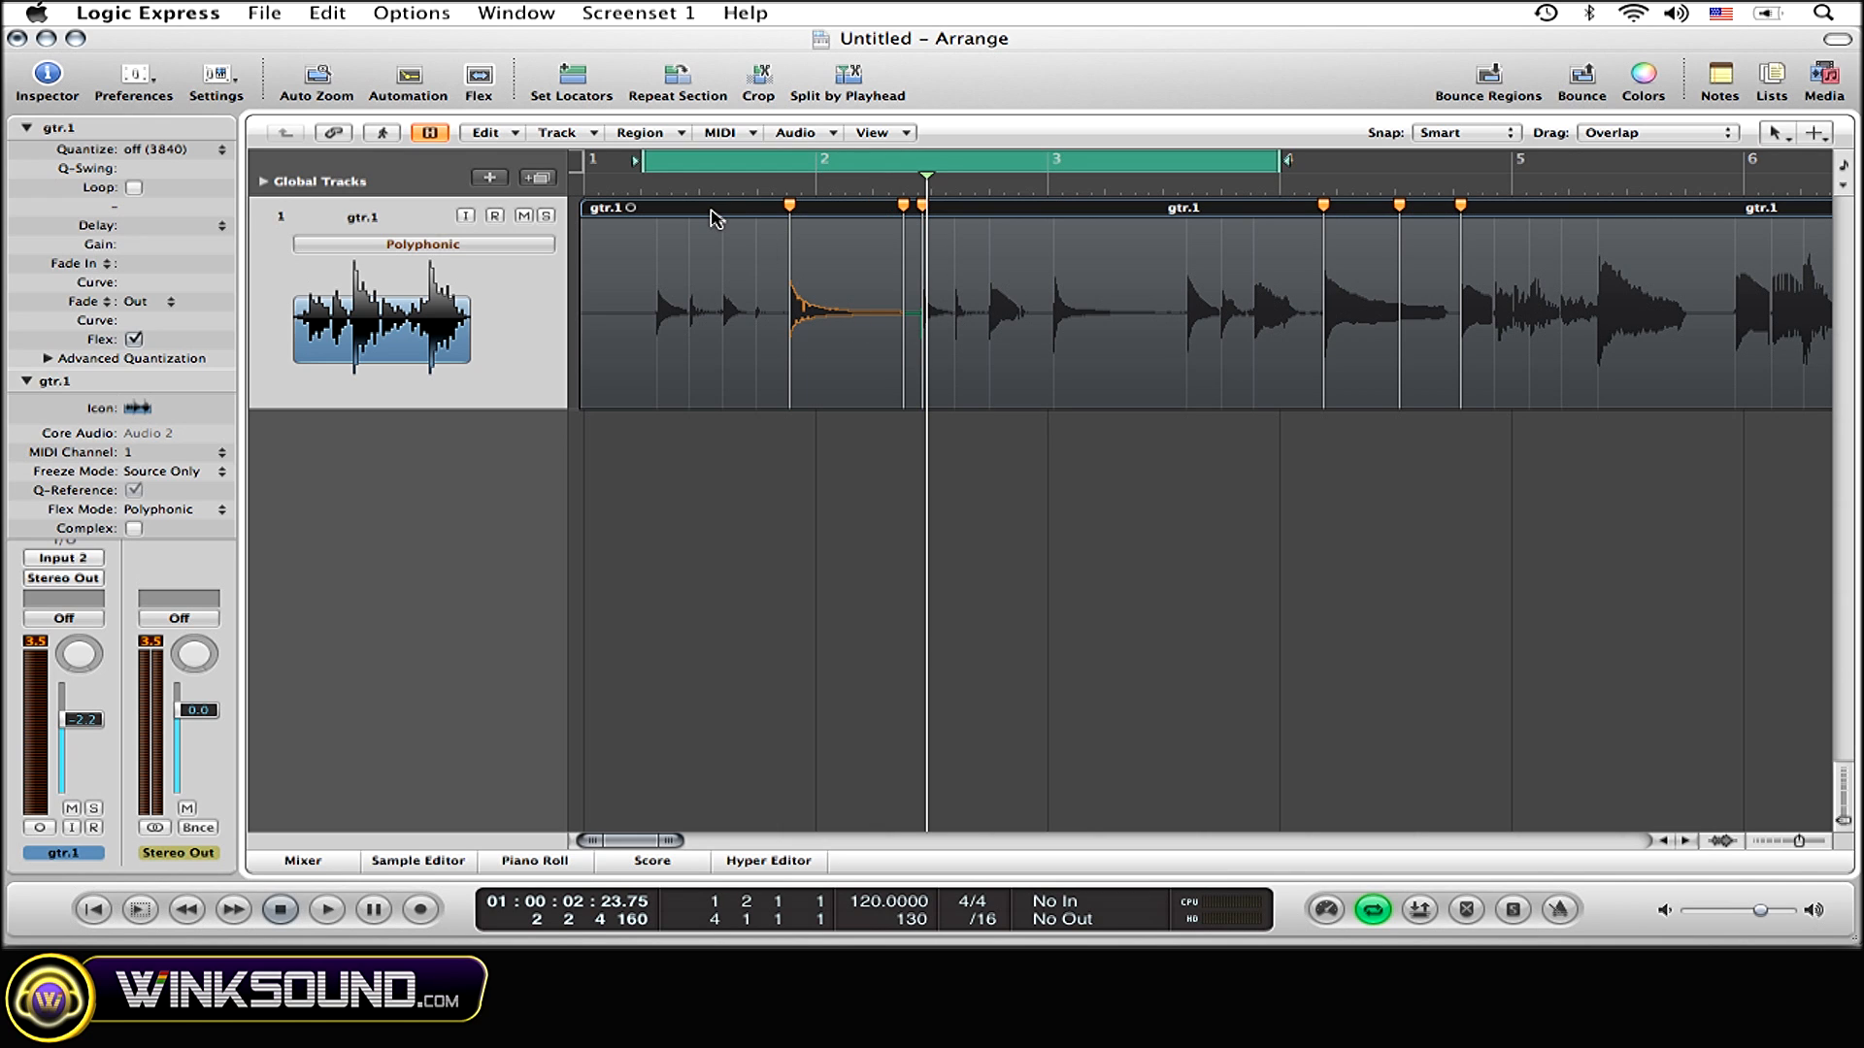
Audition the stretched bar 2 note with Play and Stop, then return to the region start.
left_click(326, 911)
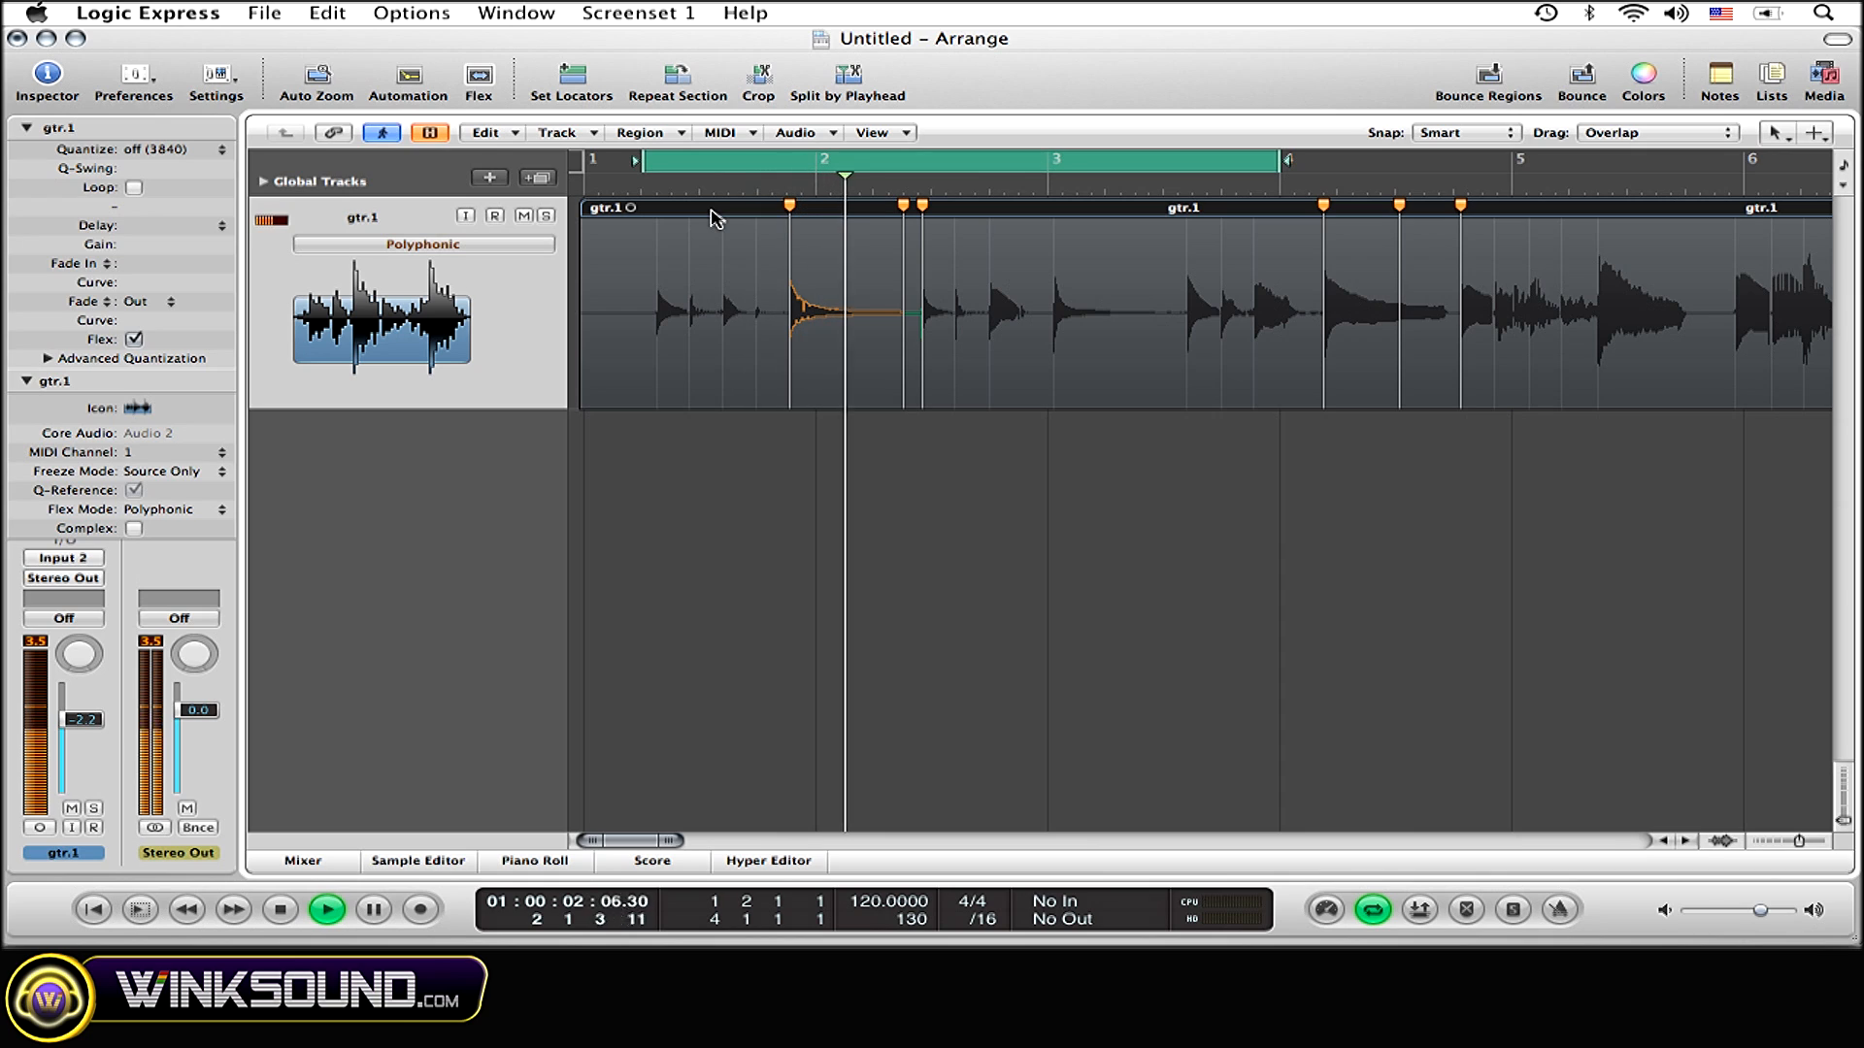
left_click(326, 908)
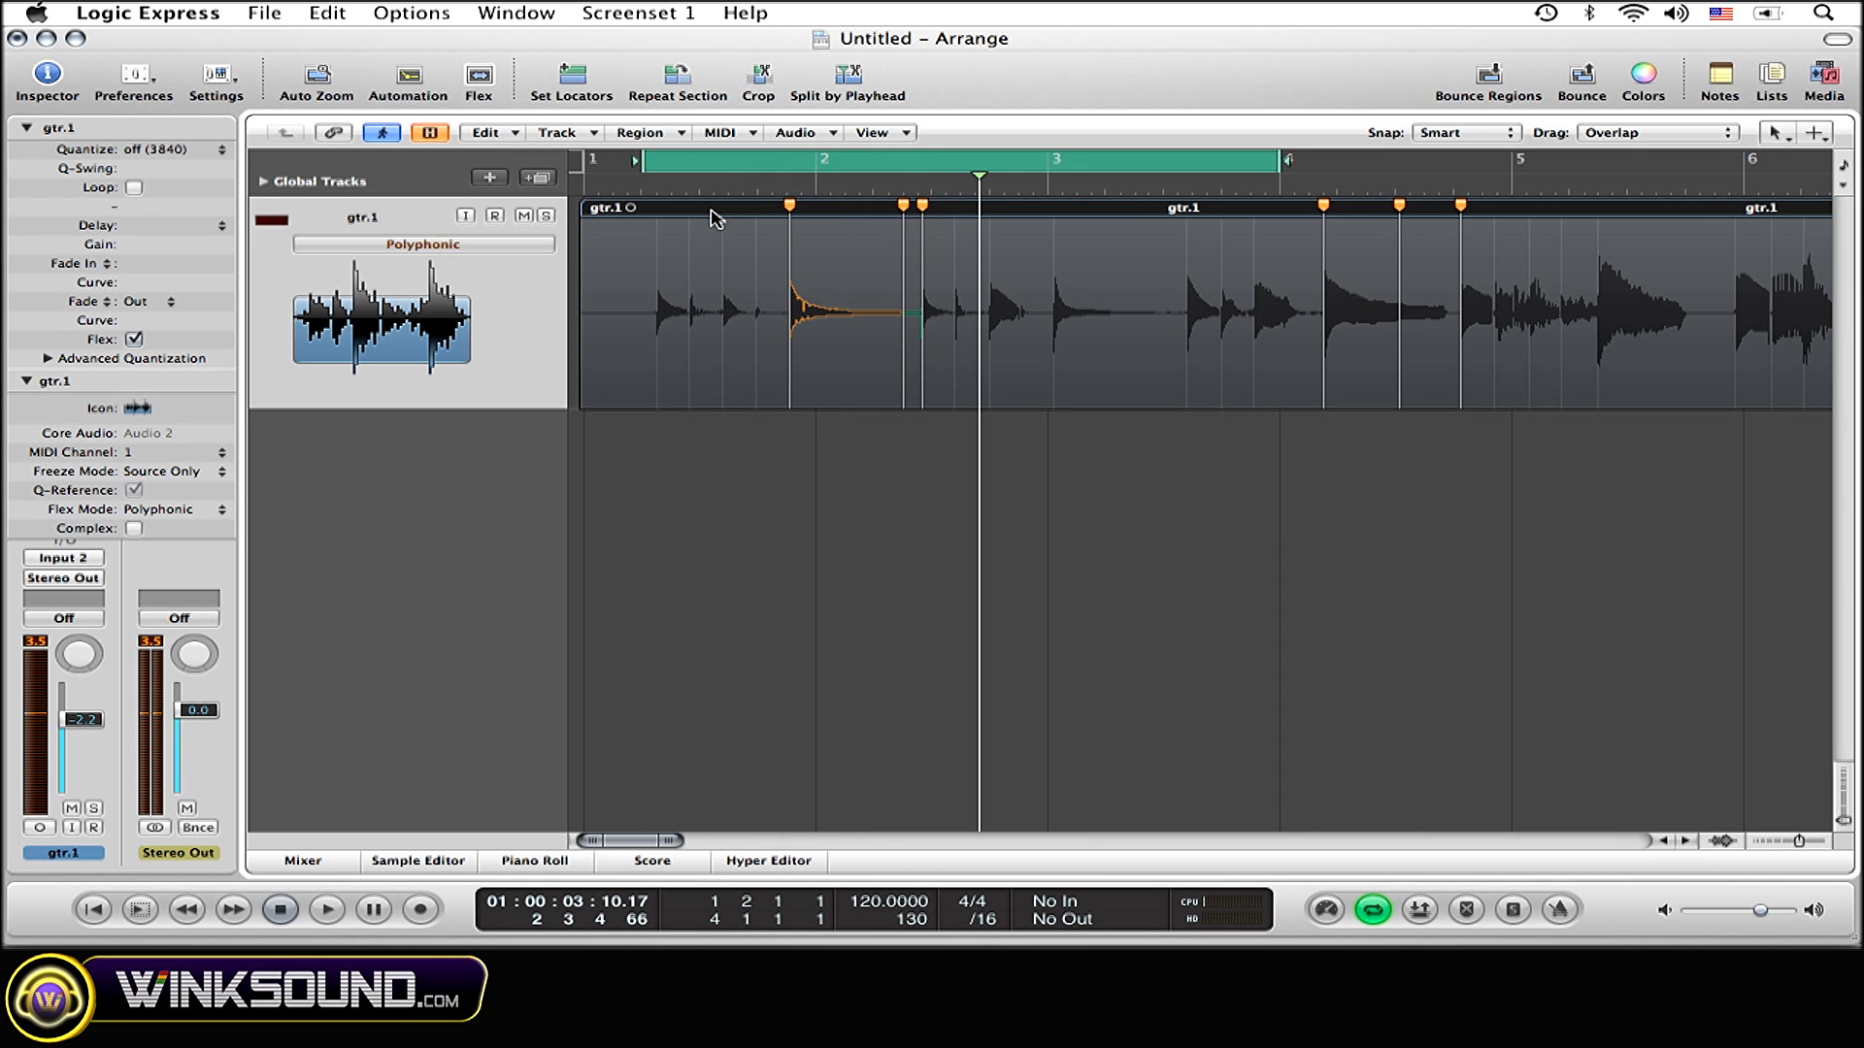
left_click(272, 218)
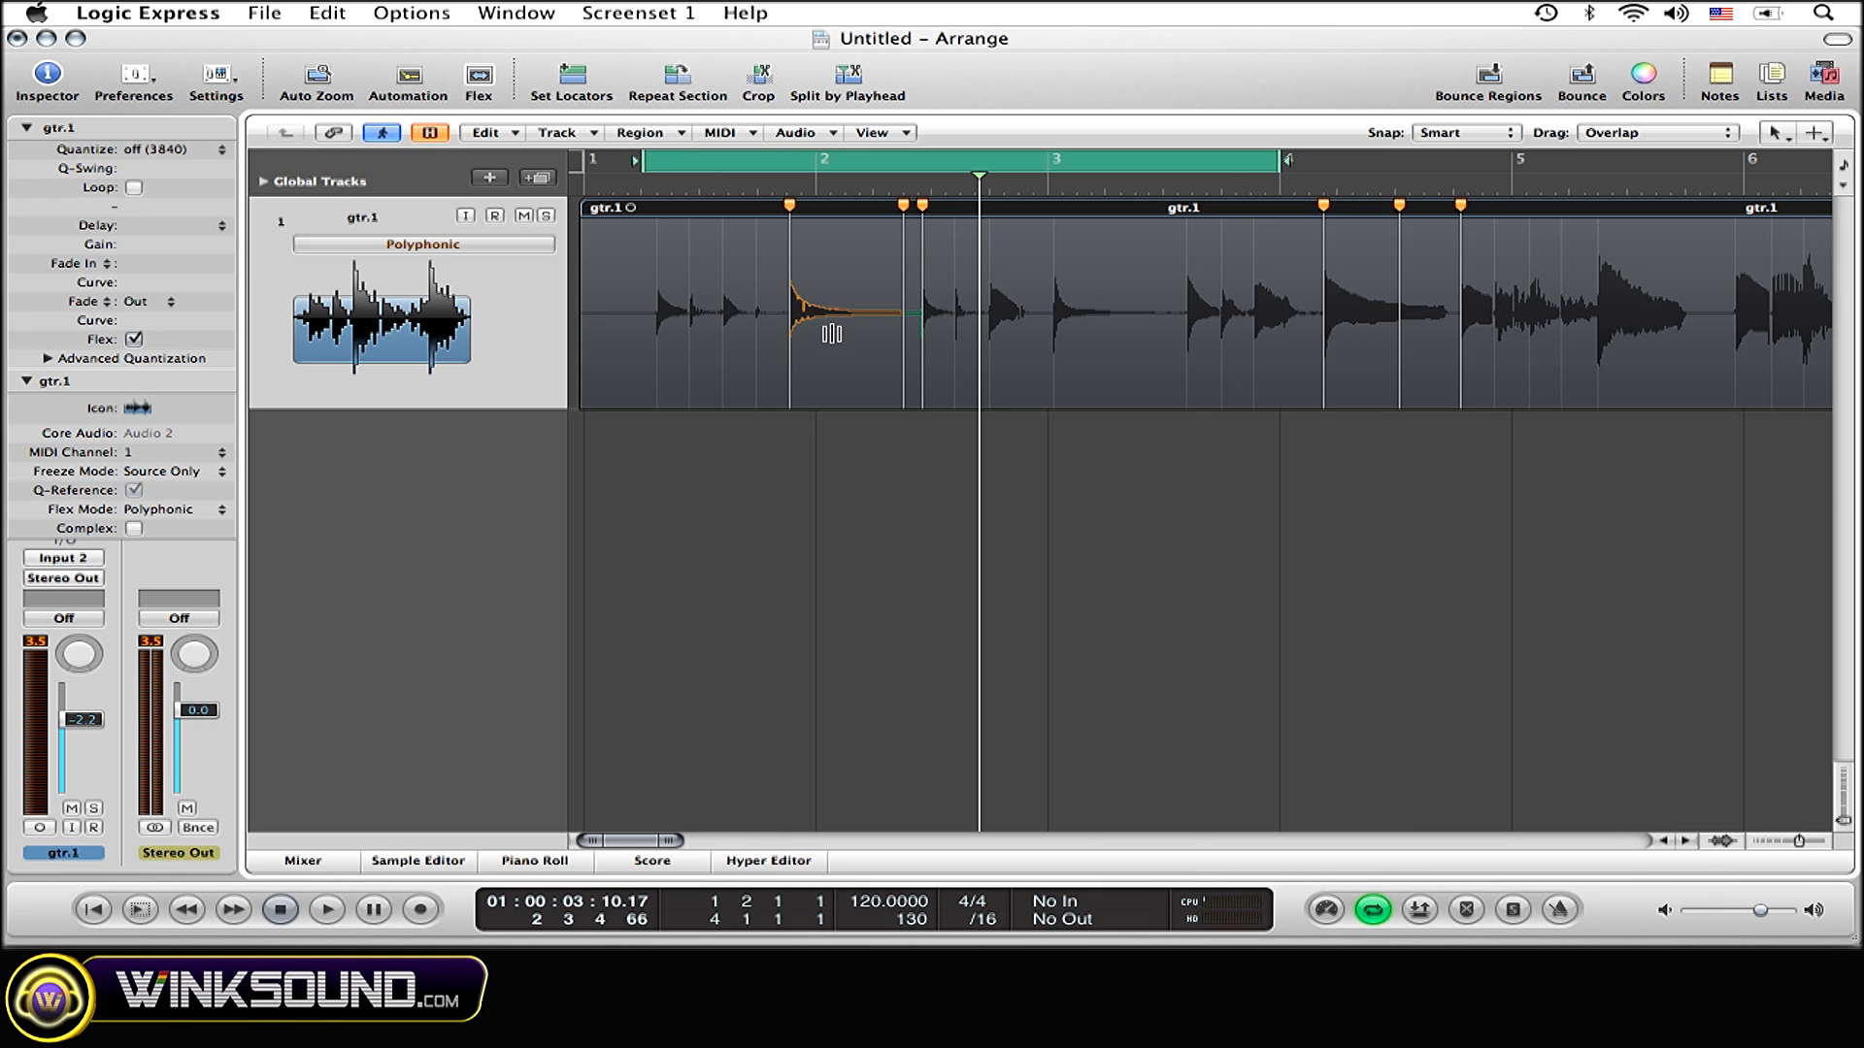
mouse_move(859, 336)
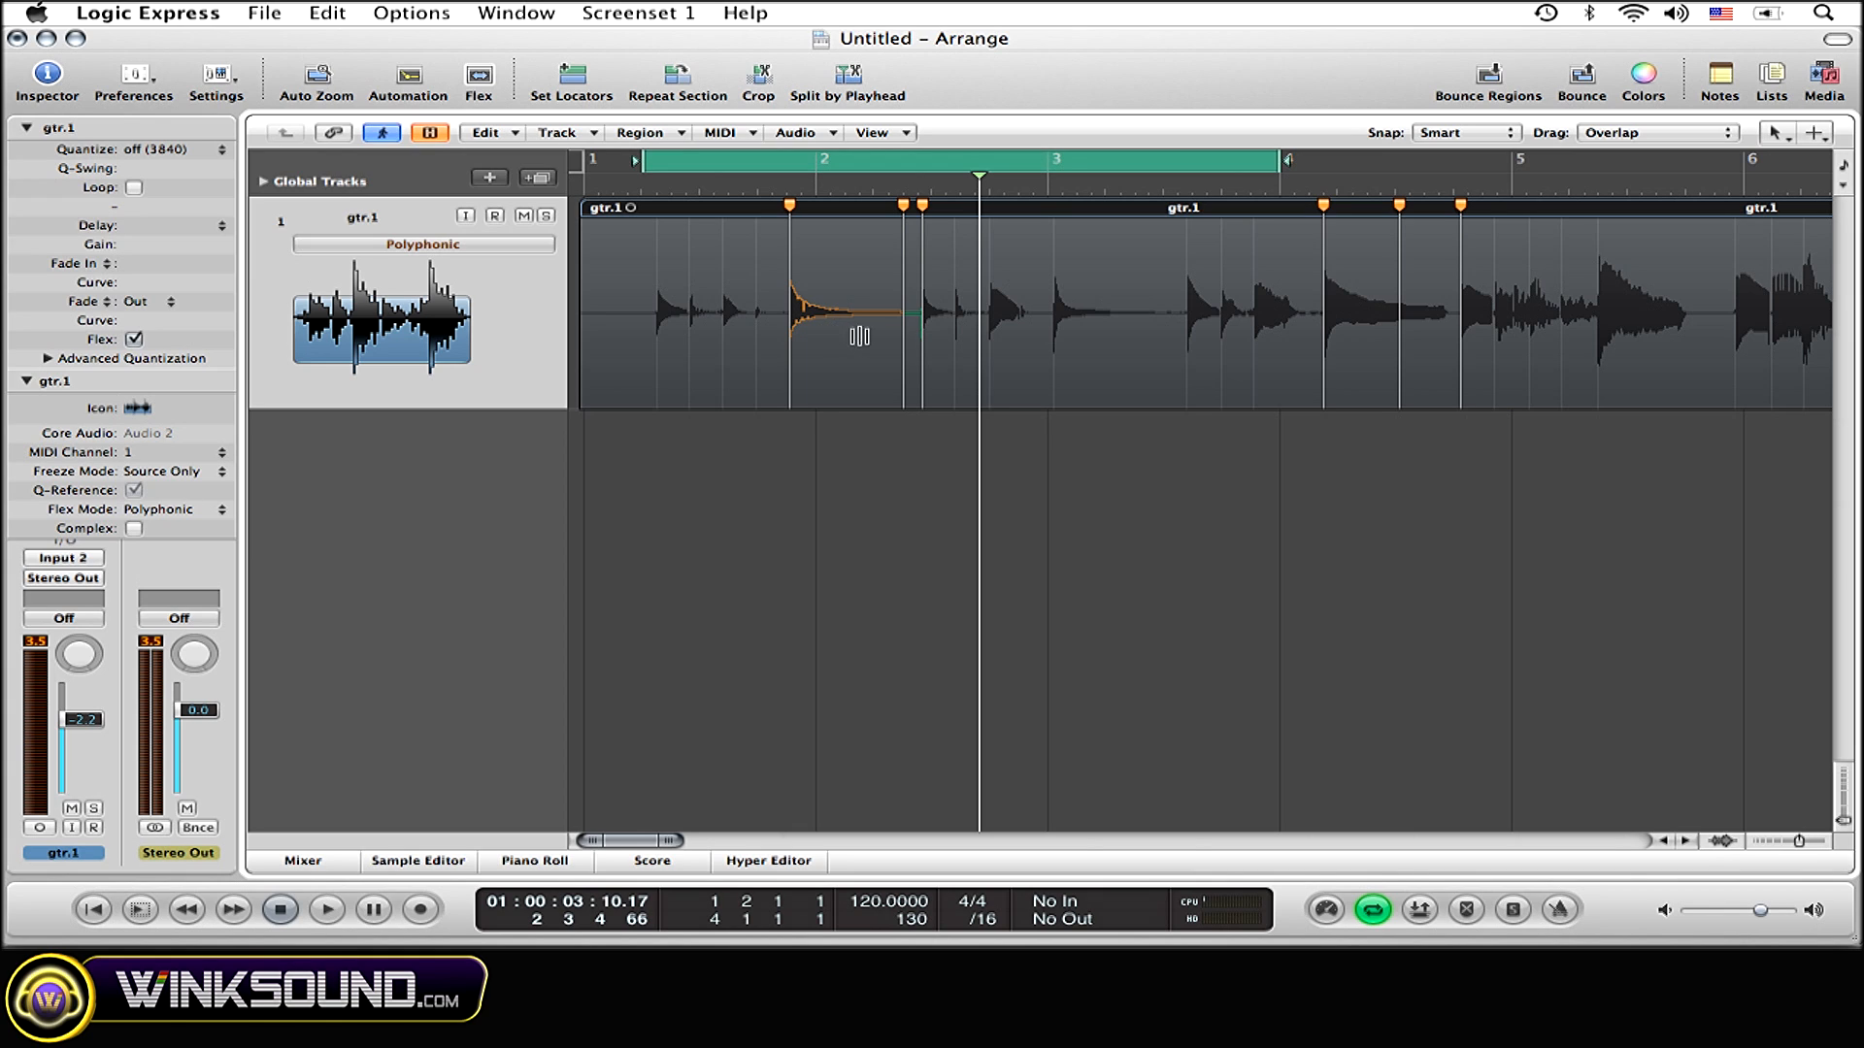
mouse_move(919, 347)
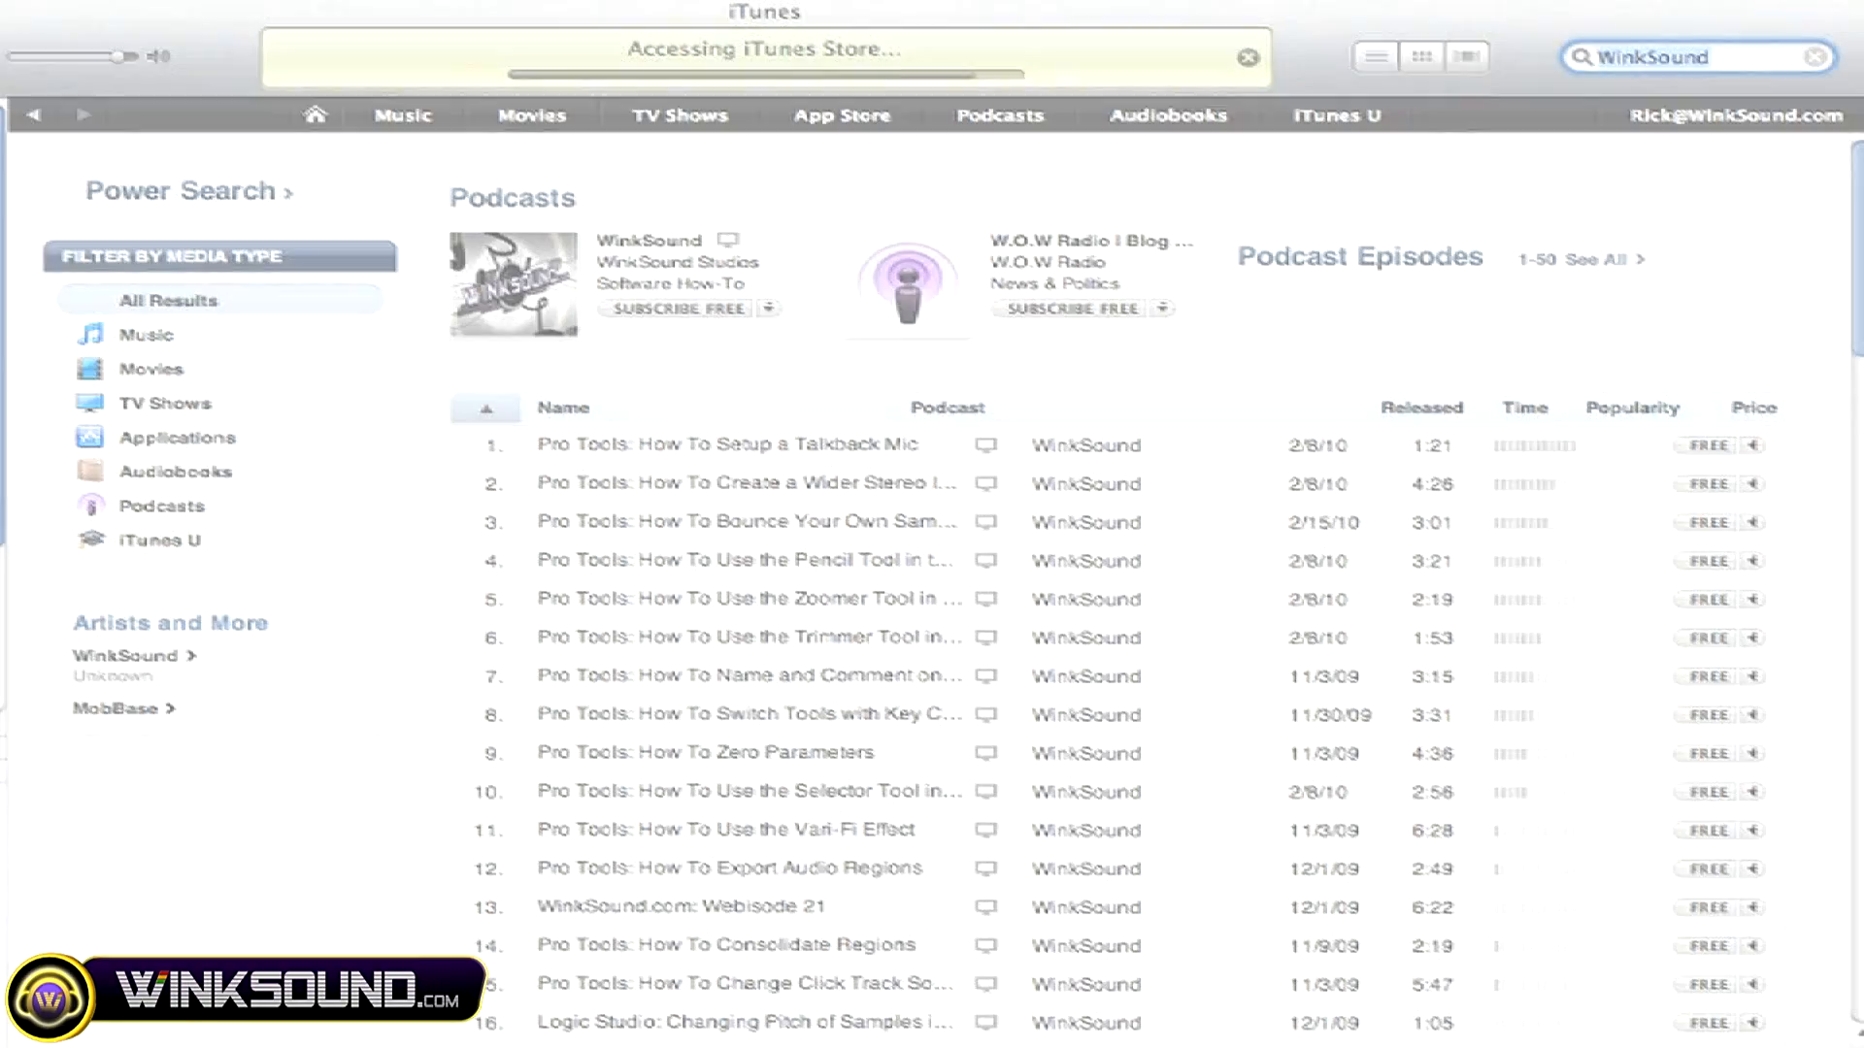
Scroll the WinkSound search results and go to the WinkSound app's page with its screenshots.
scroll("down", 3)
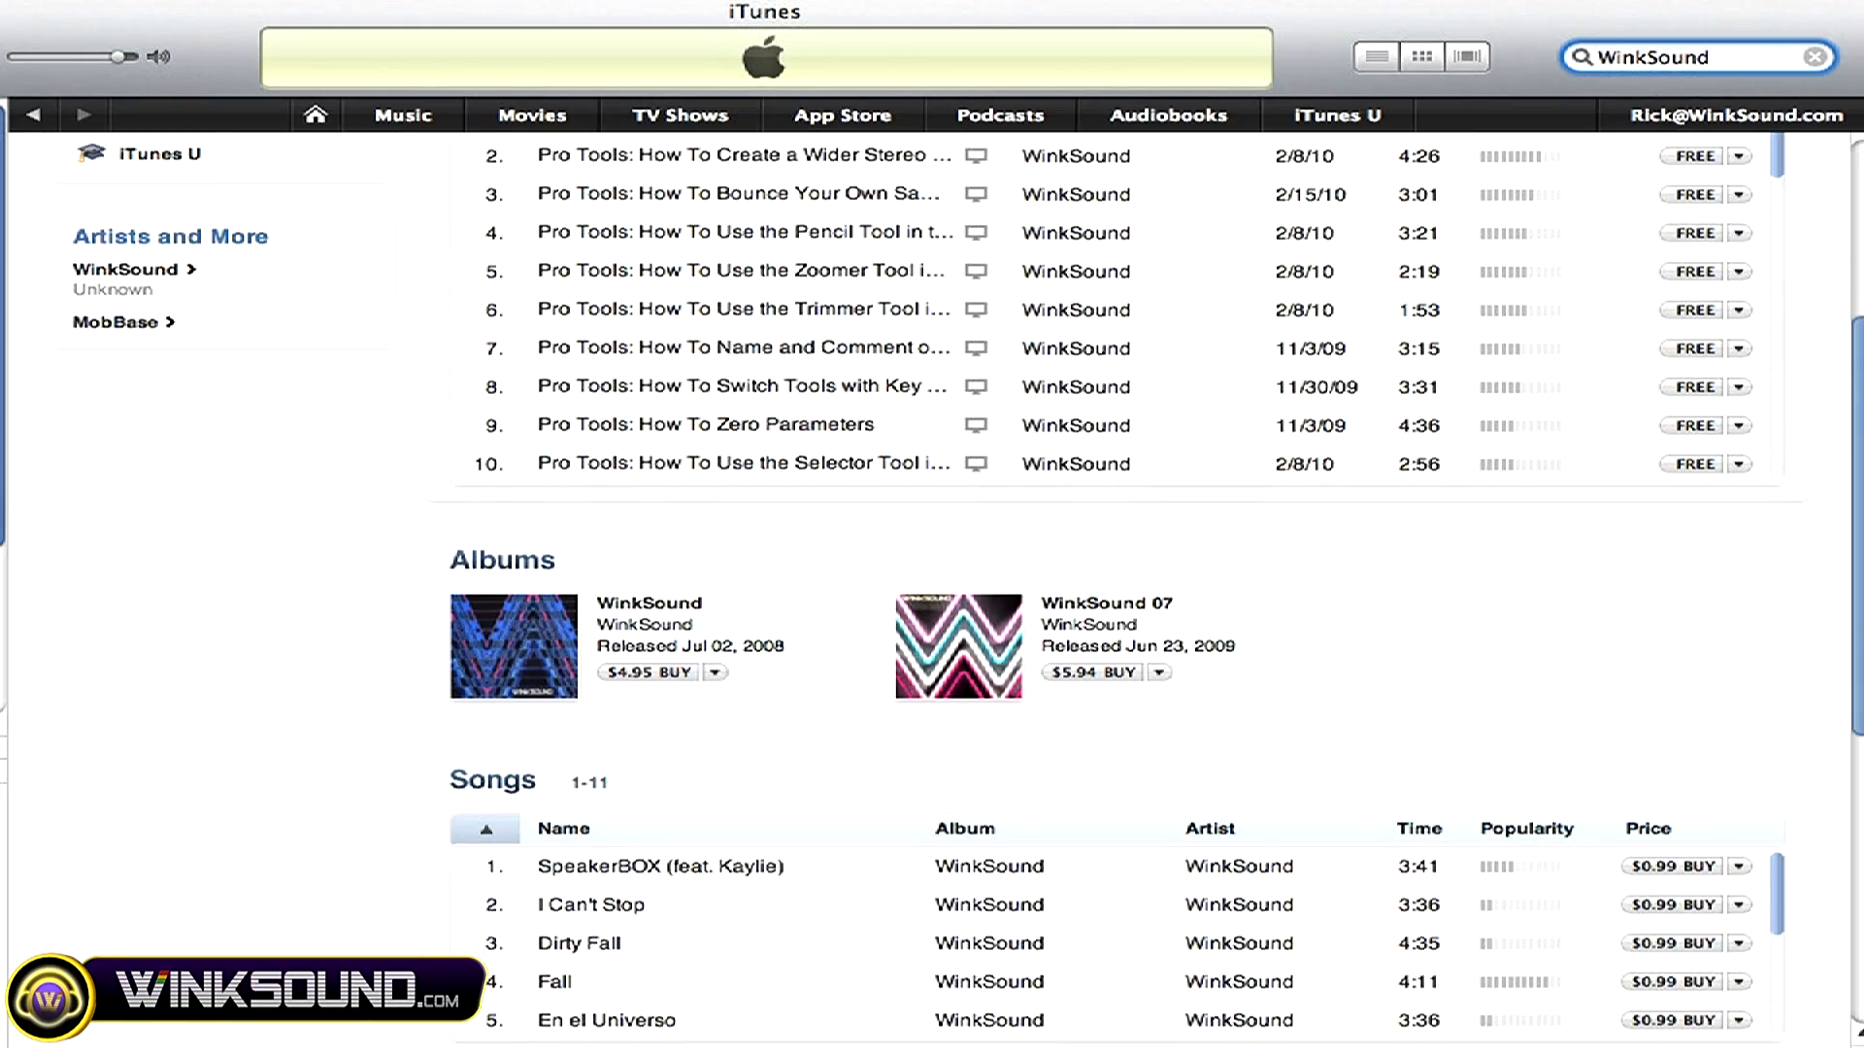
left_click(114, 323)
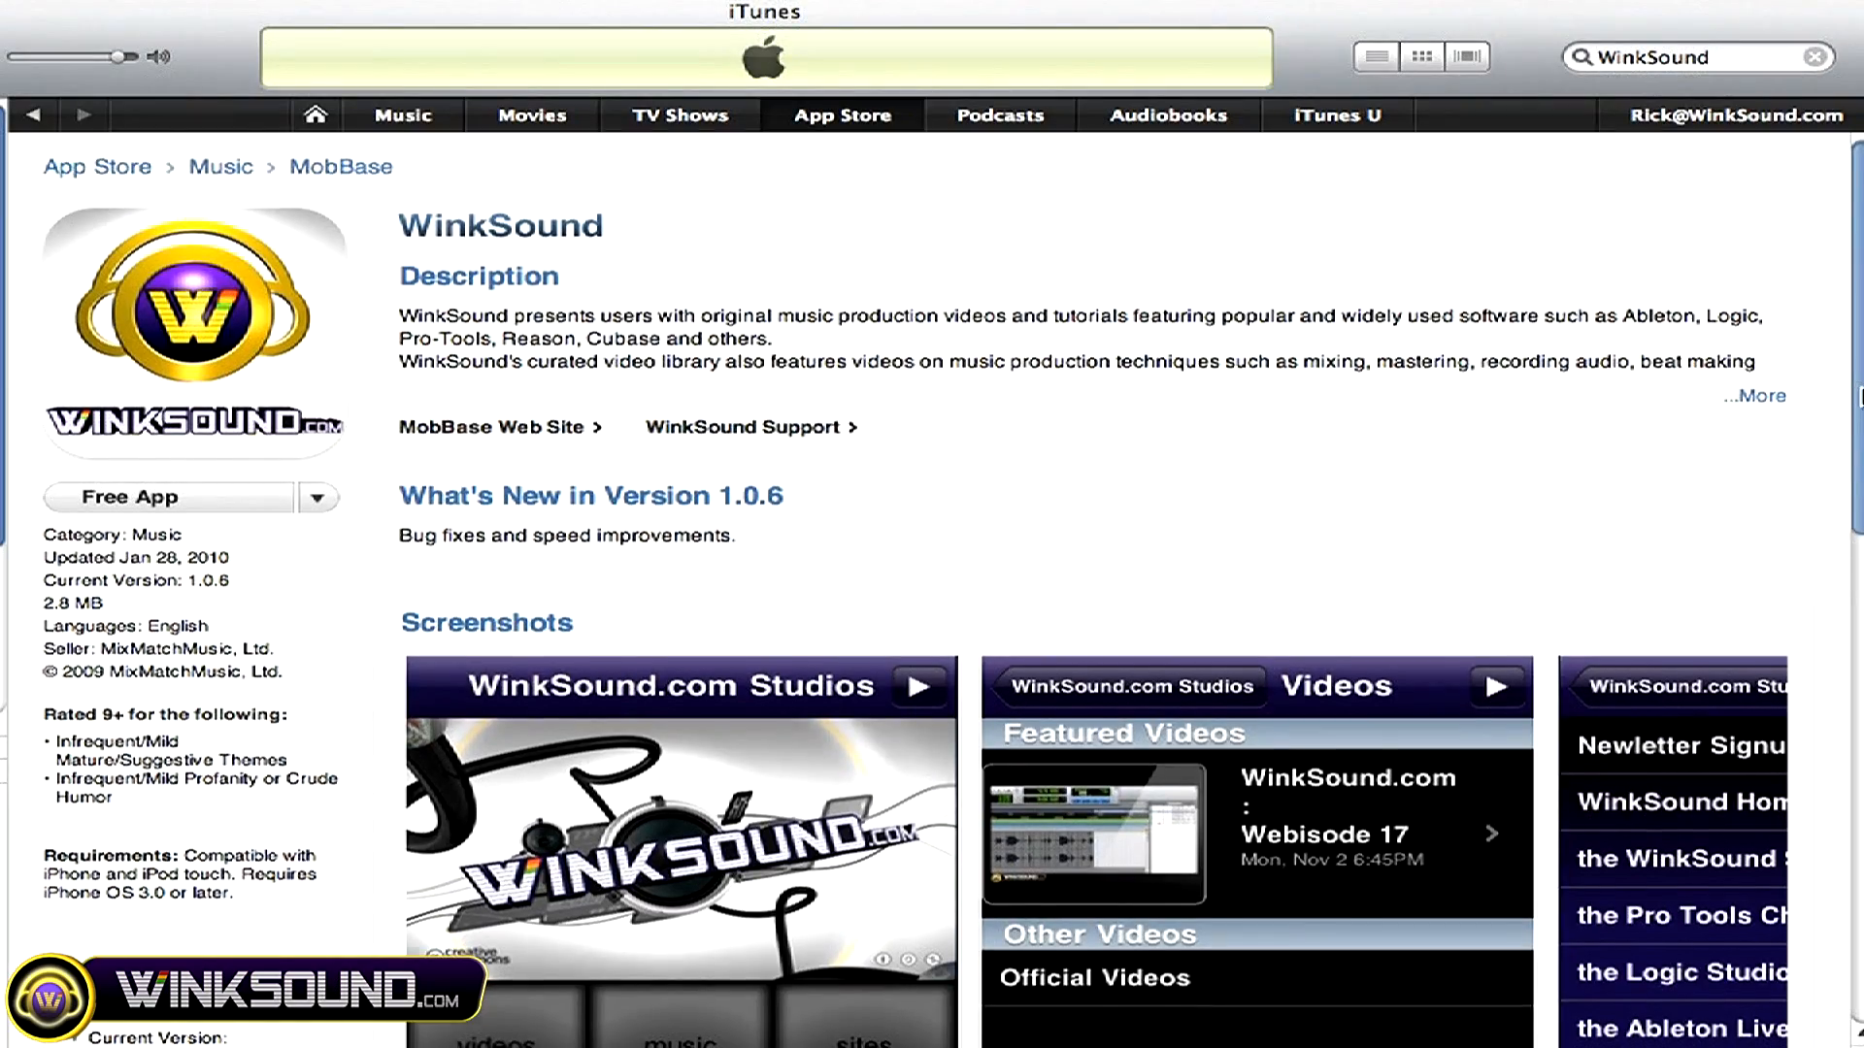
left_click(1255, 833)
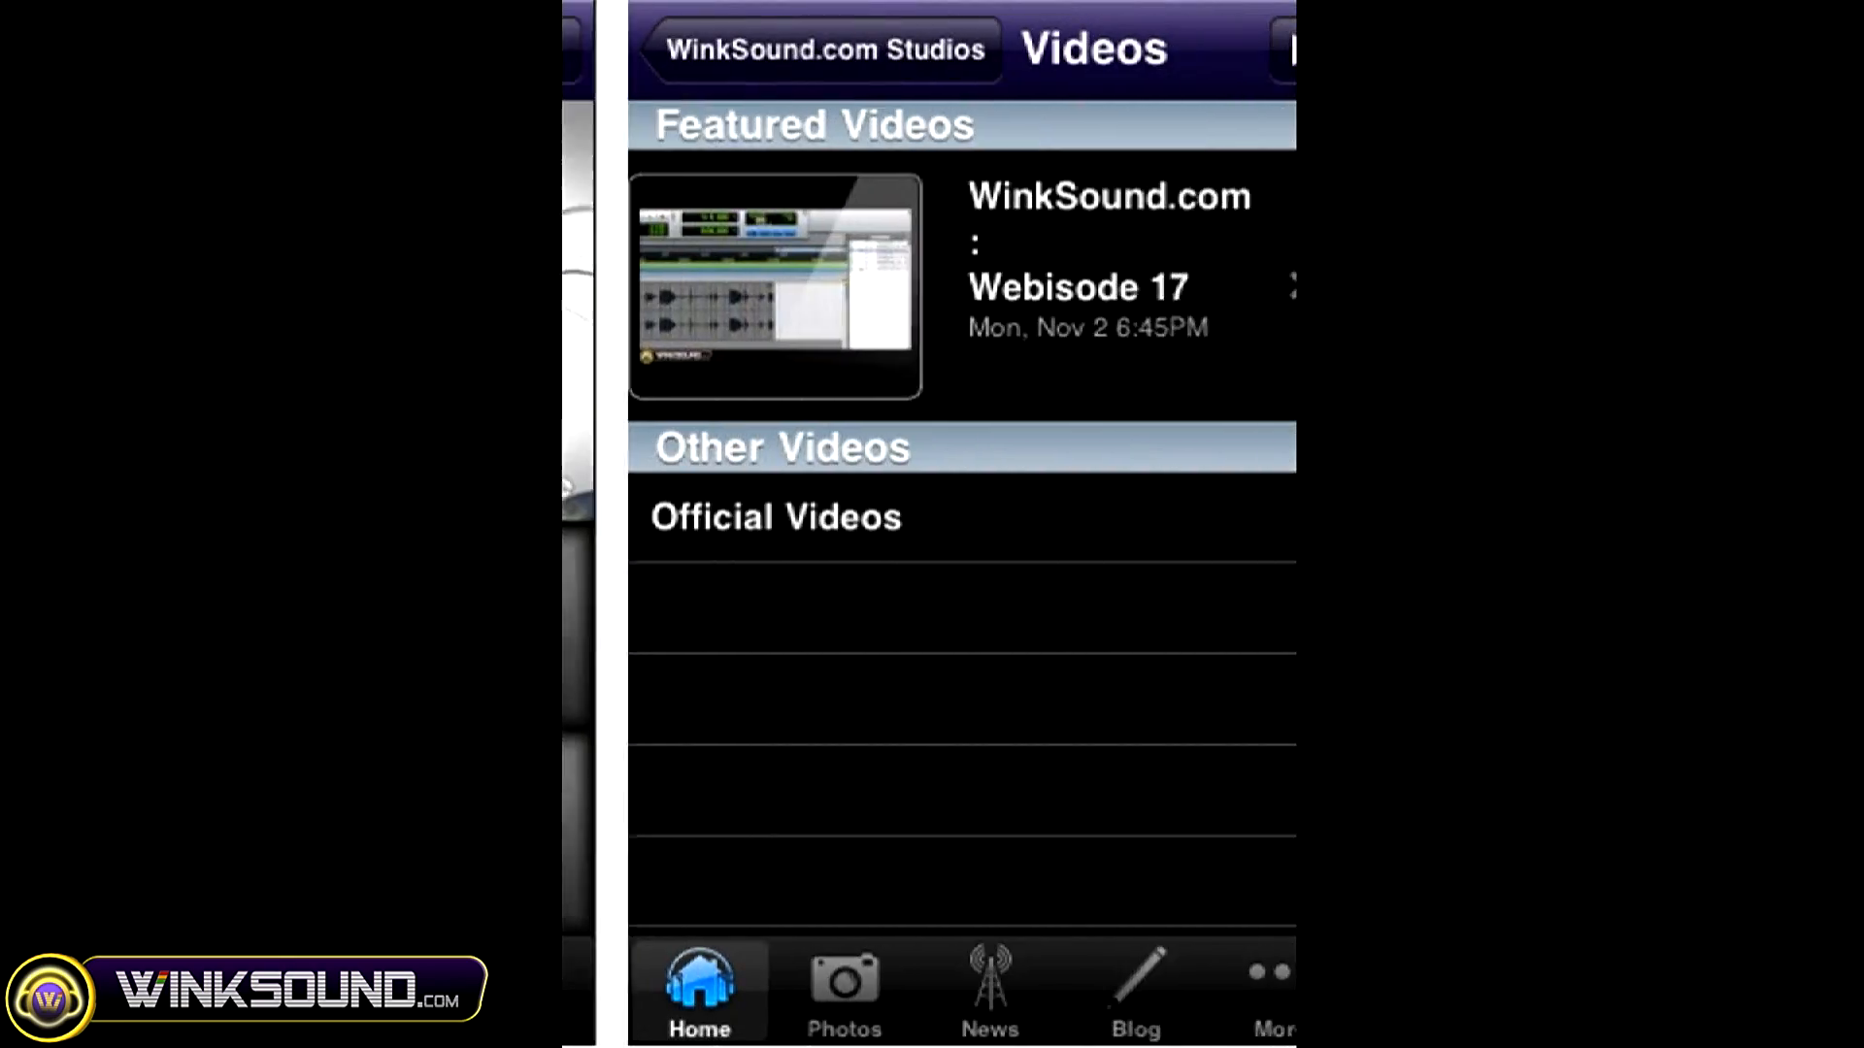